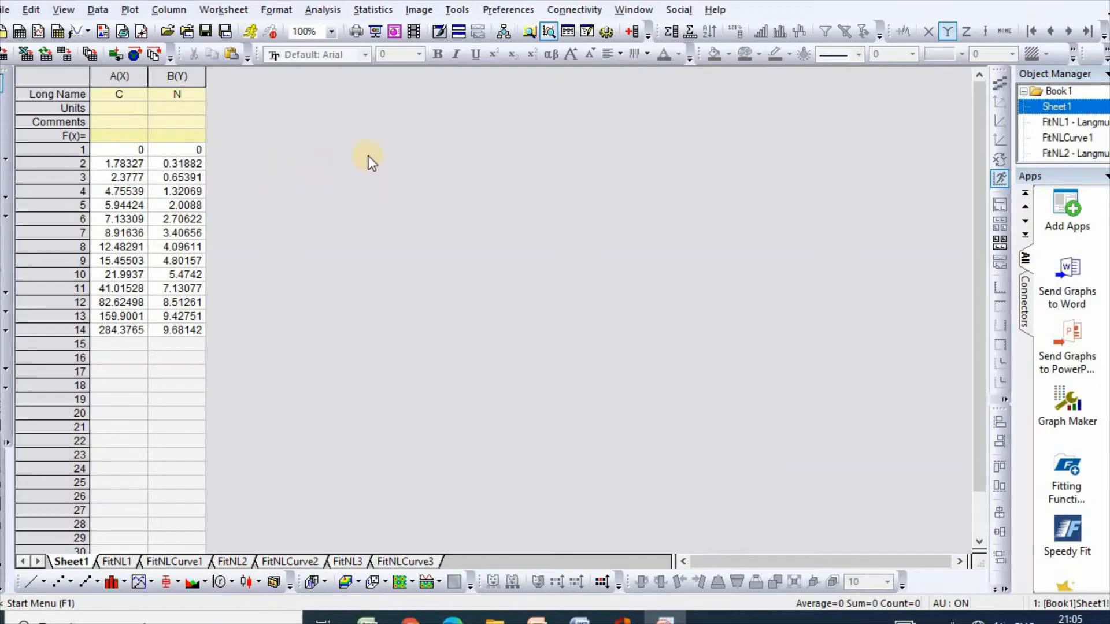
mouse_move(340, 198)
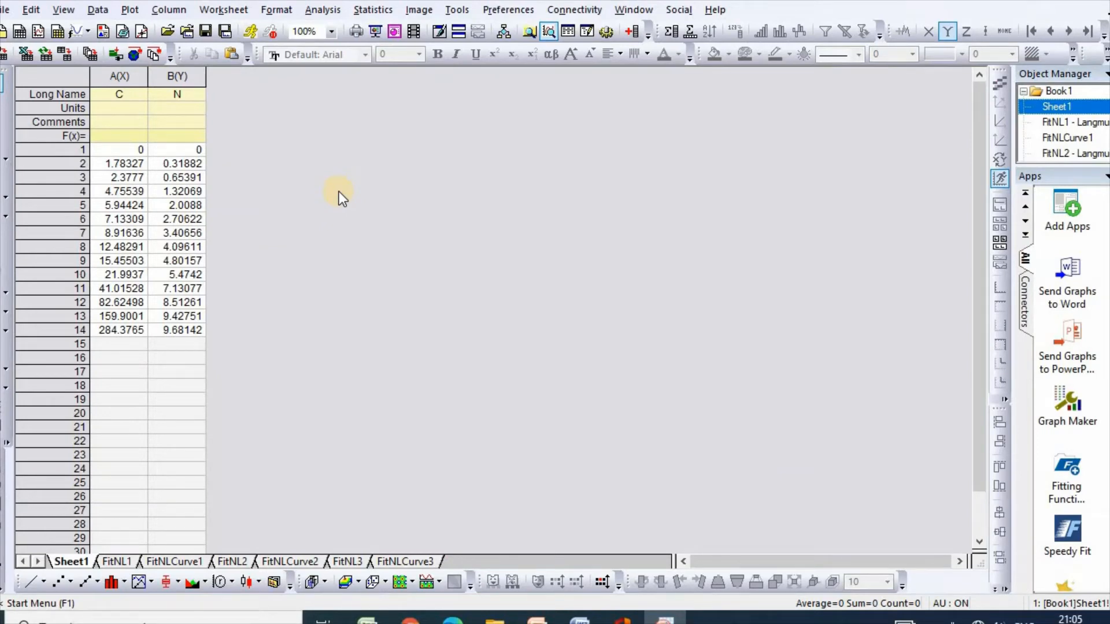
mouse_move(306, 210)
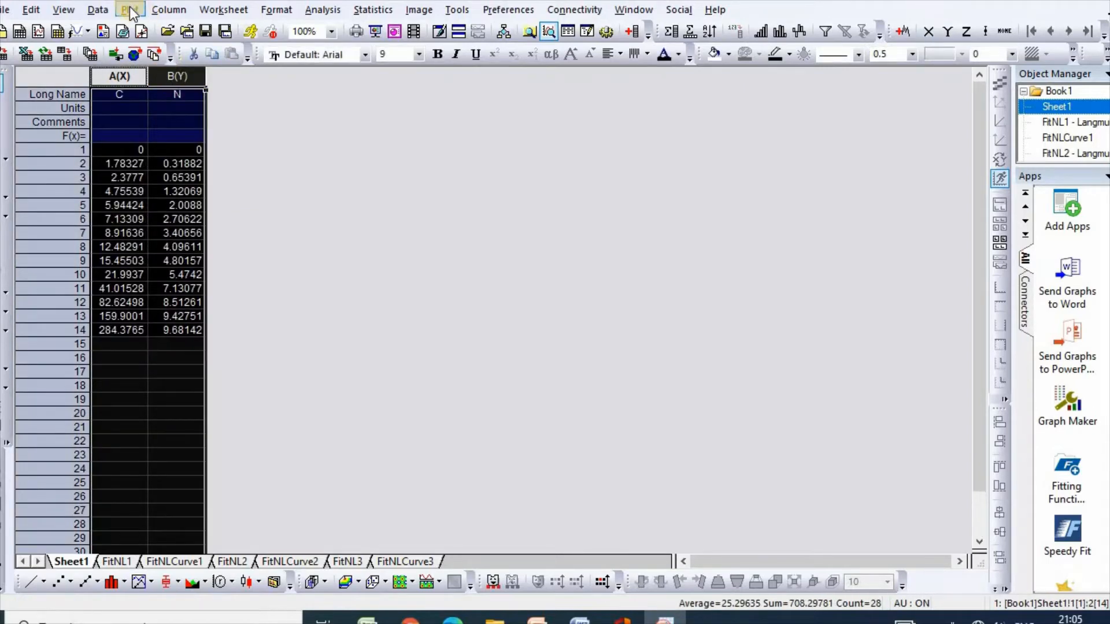
- Plot the selected C and N columns as a scatter graph of N against C
click(130, 10)
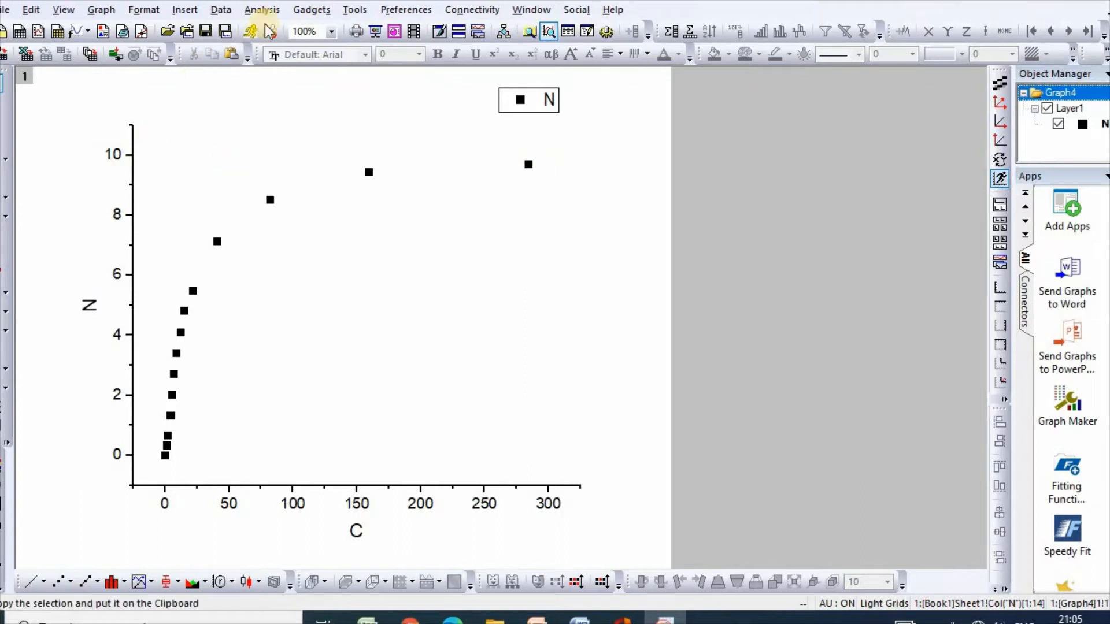
- Start a Nonlinear Curve Fit from the Analysis menu on the N vs C scatter data
click(261, 10)
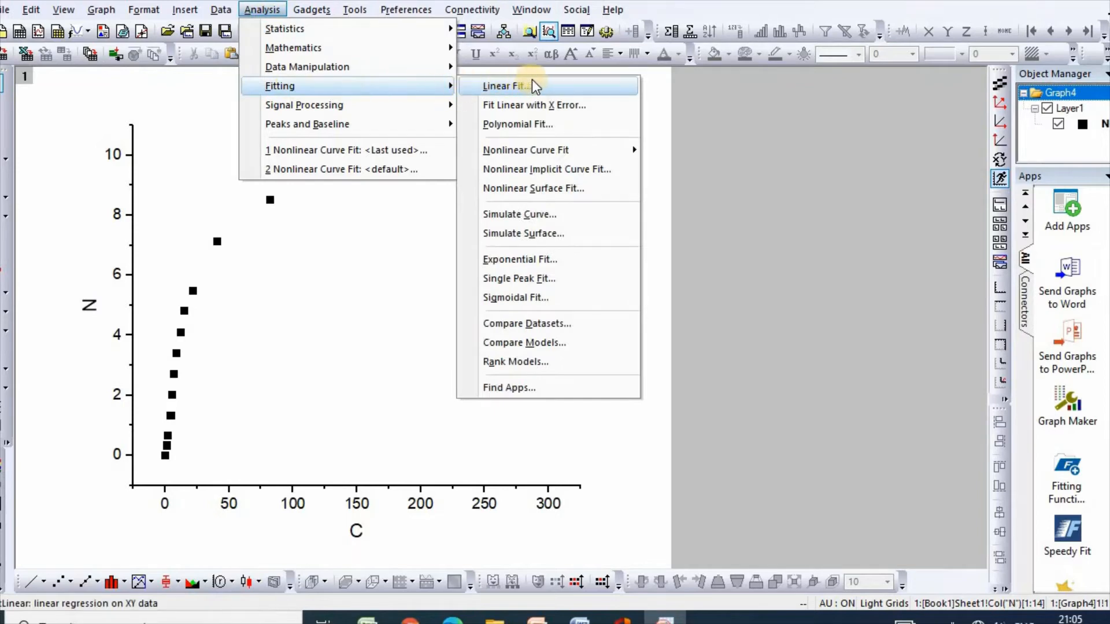
mouse_move(525, 149)
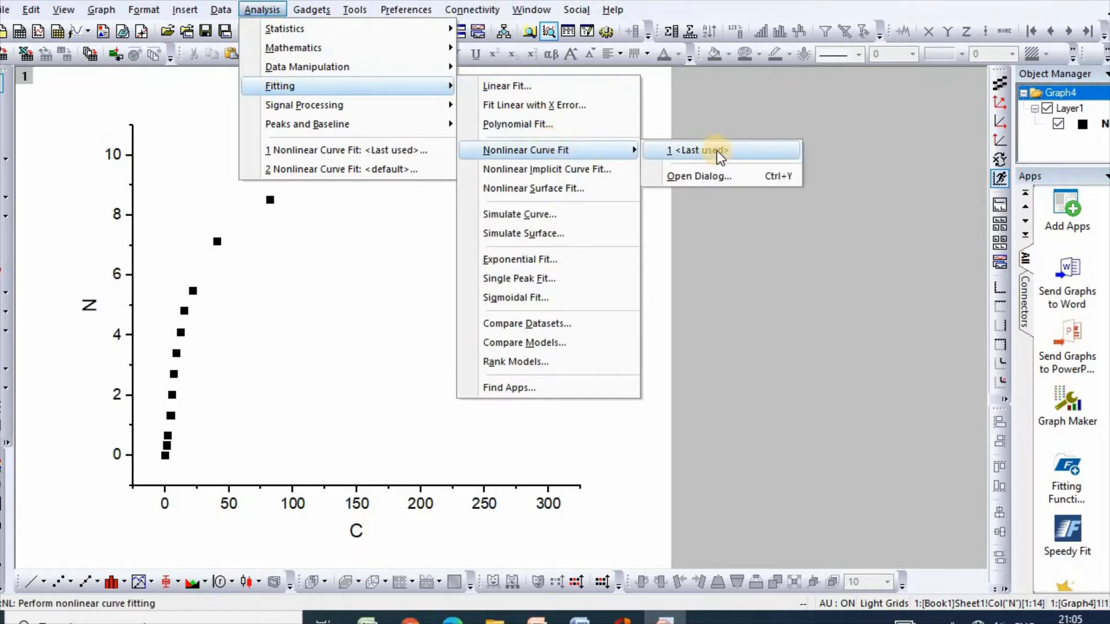
click(698, 149)
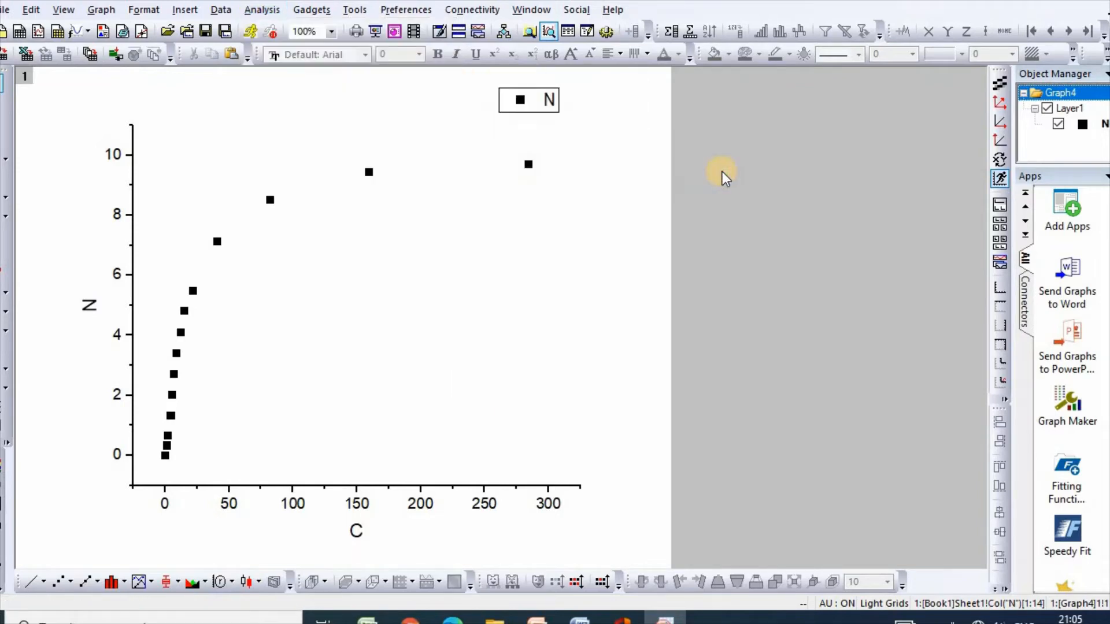
mouse_move(633, 210)
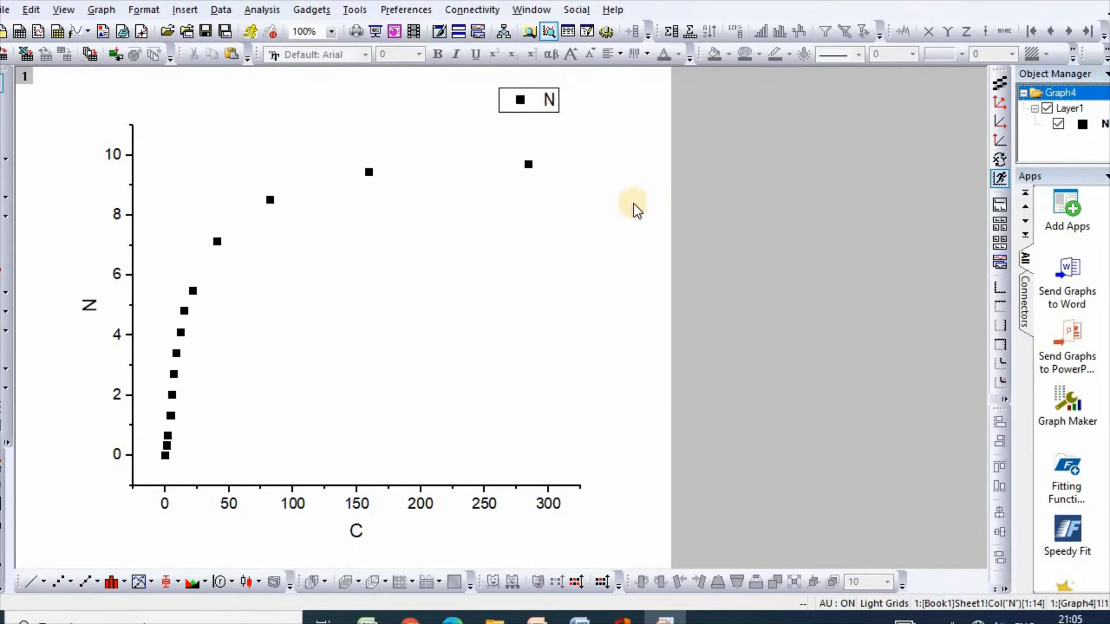
mouse_move(632, 212)
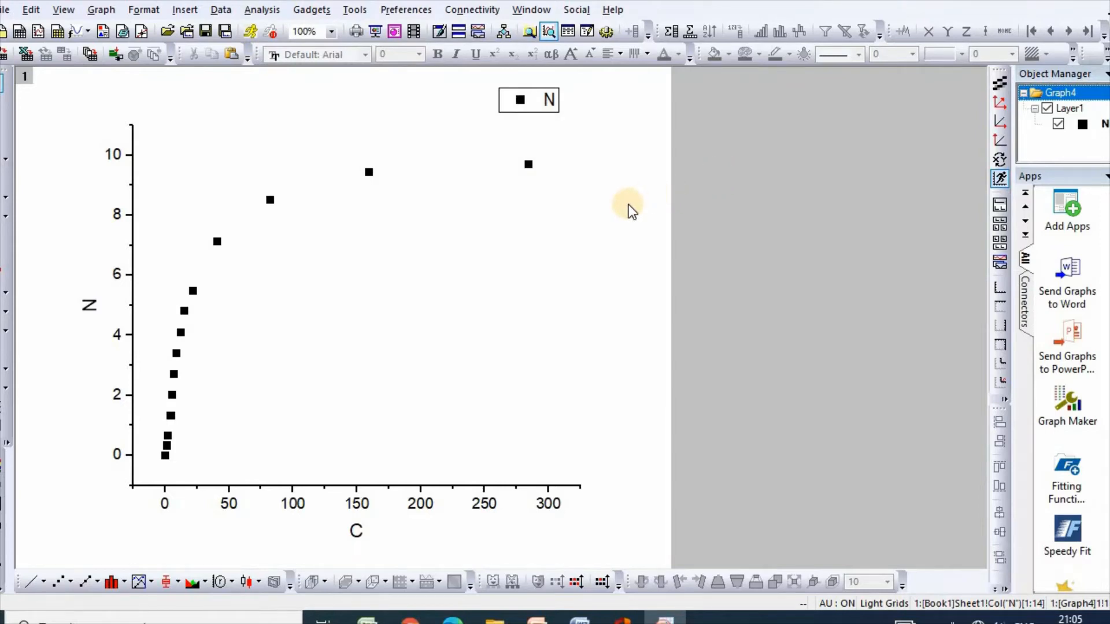
click(626, 204)
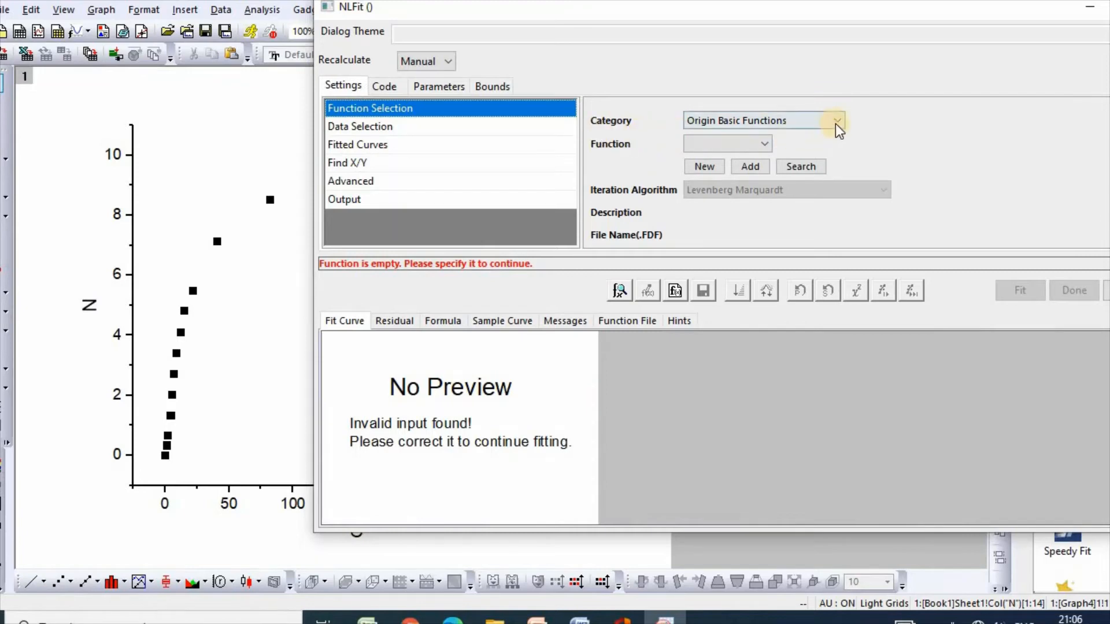
- Create a new fitting function category named 'RP isotherm model'
click(837, 120)
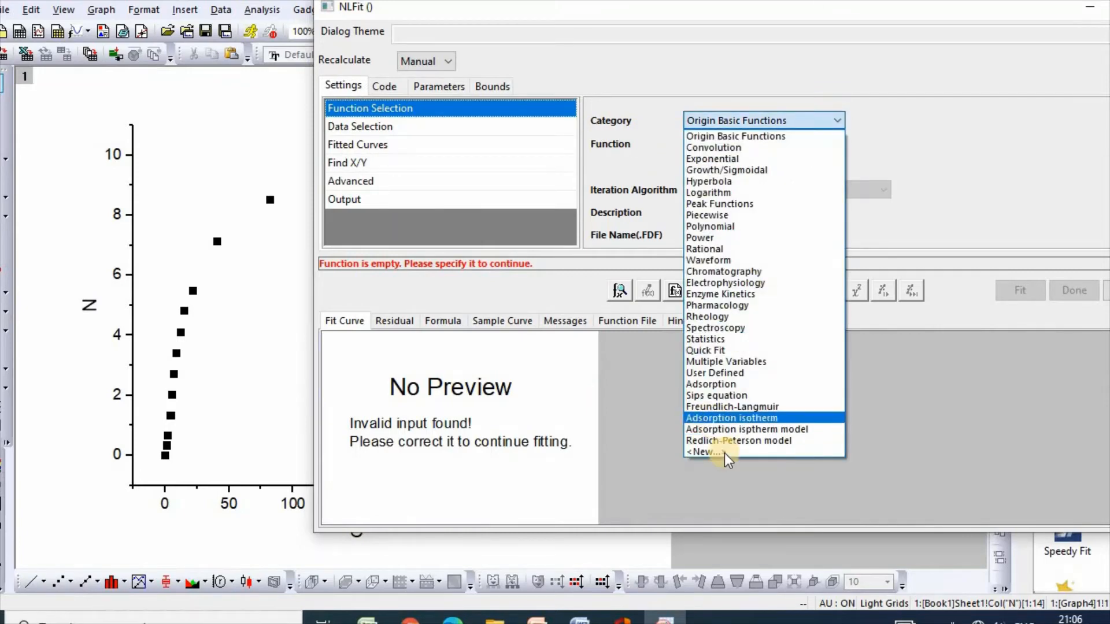
click(702, 452)
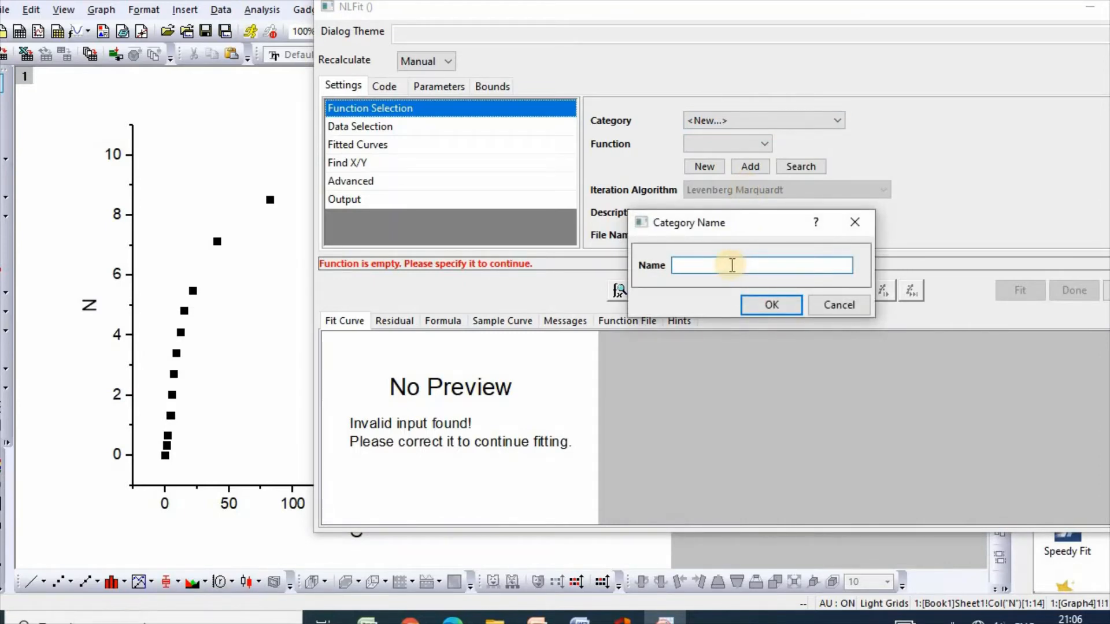
text(RP)
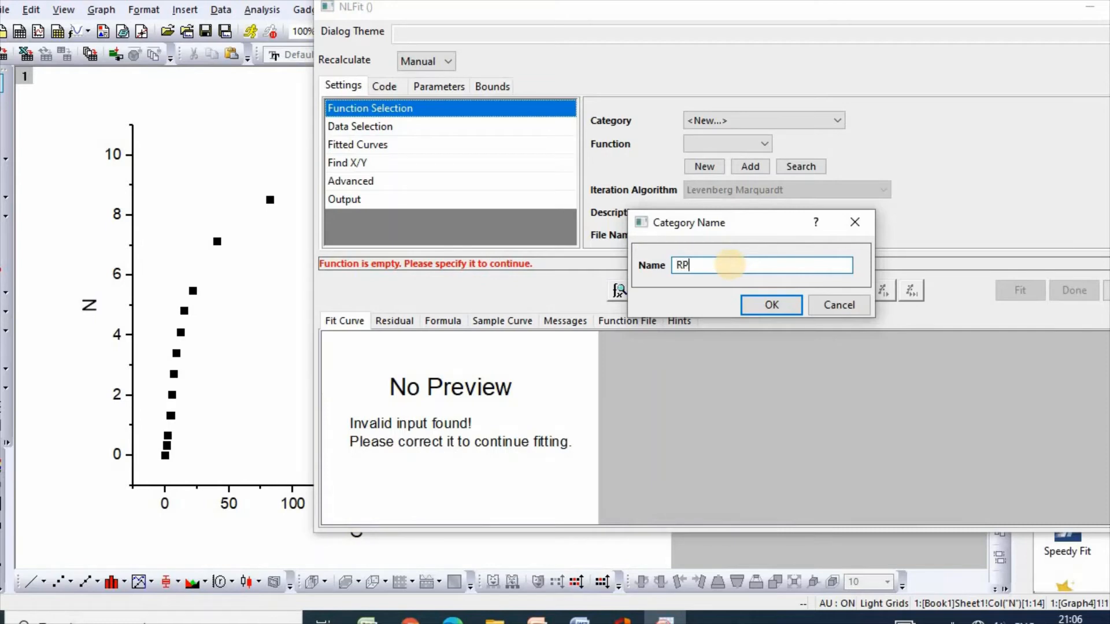
text(iso)
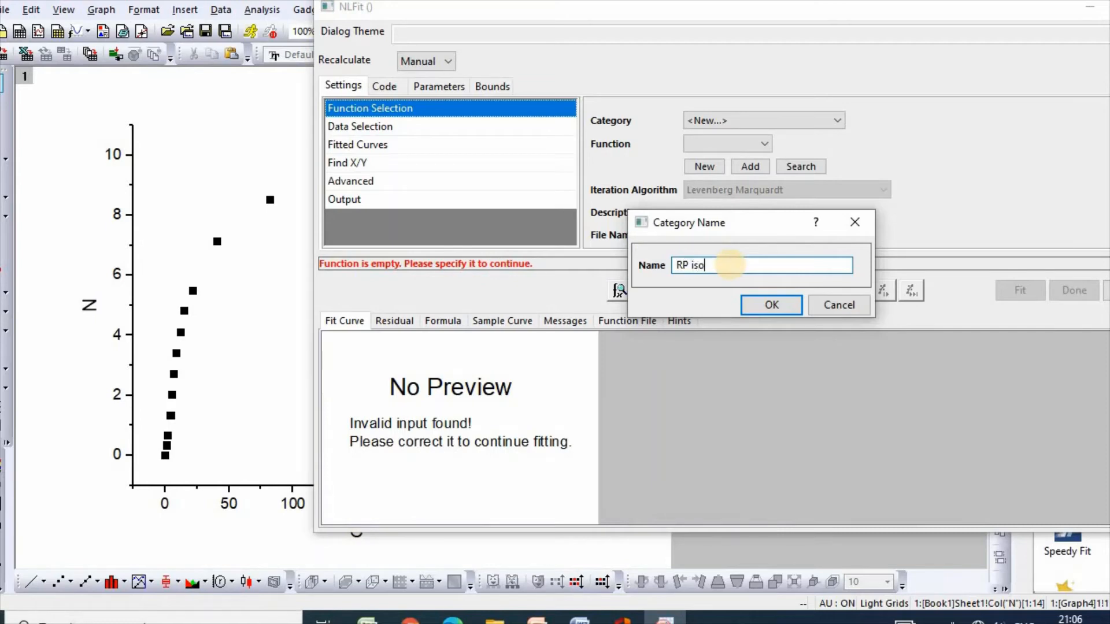
text(therm model)
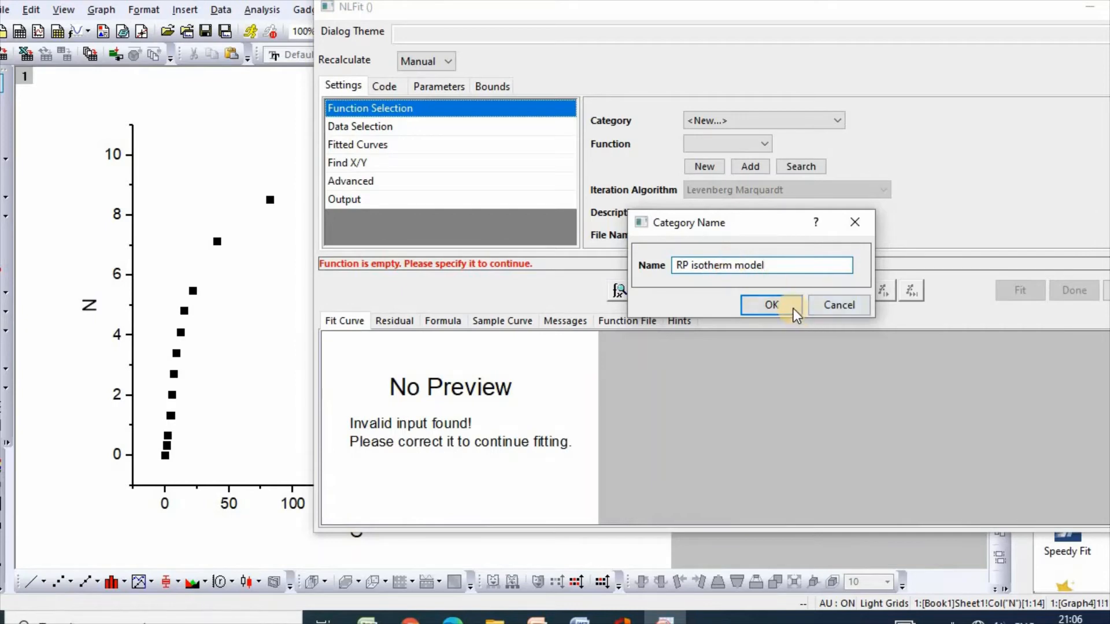
click(770, 306)
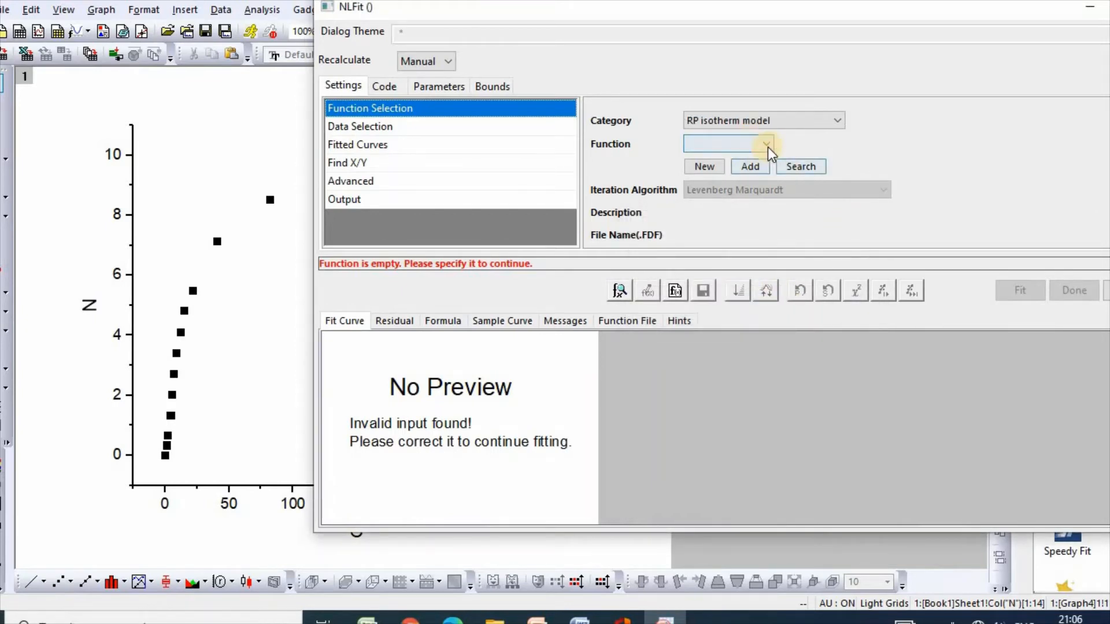
- Begin defining a new fitting function within the RP isotherm model category
click(765, 143)
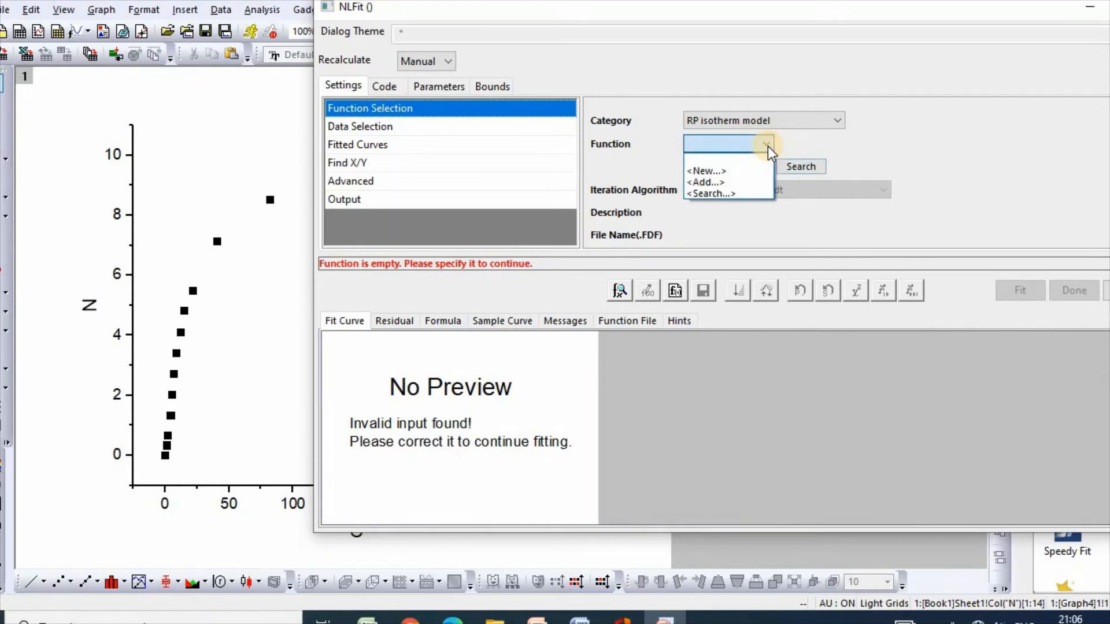
click(704, 171)
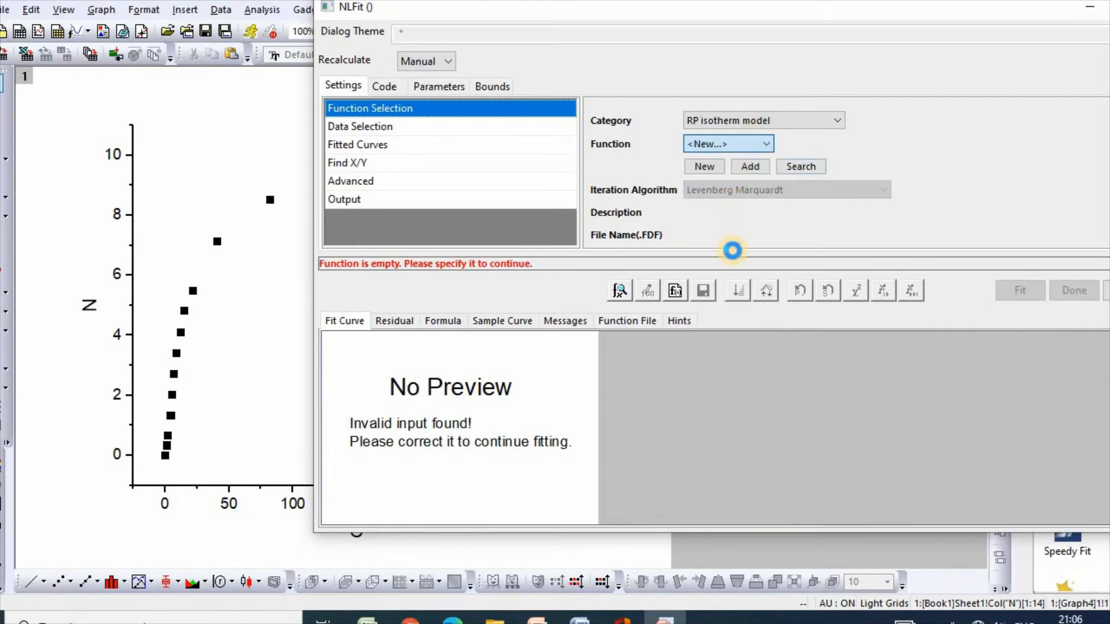
- Name the new function RPisothermmodel as a LabTalk expression and advance to variables and parameters
click(704, 167)
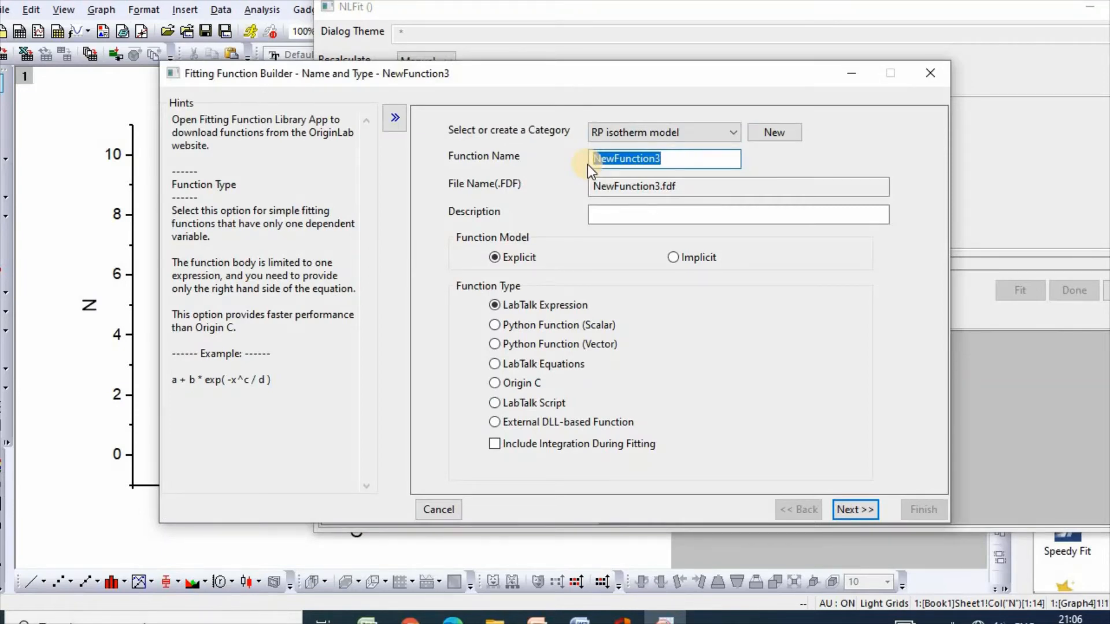
text(RPisothermmodel)
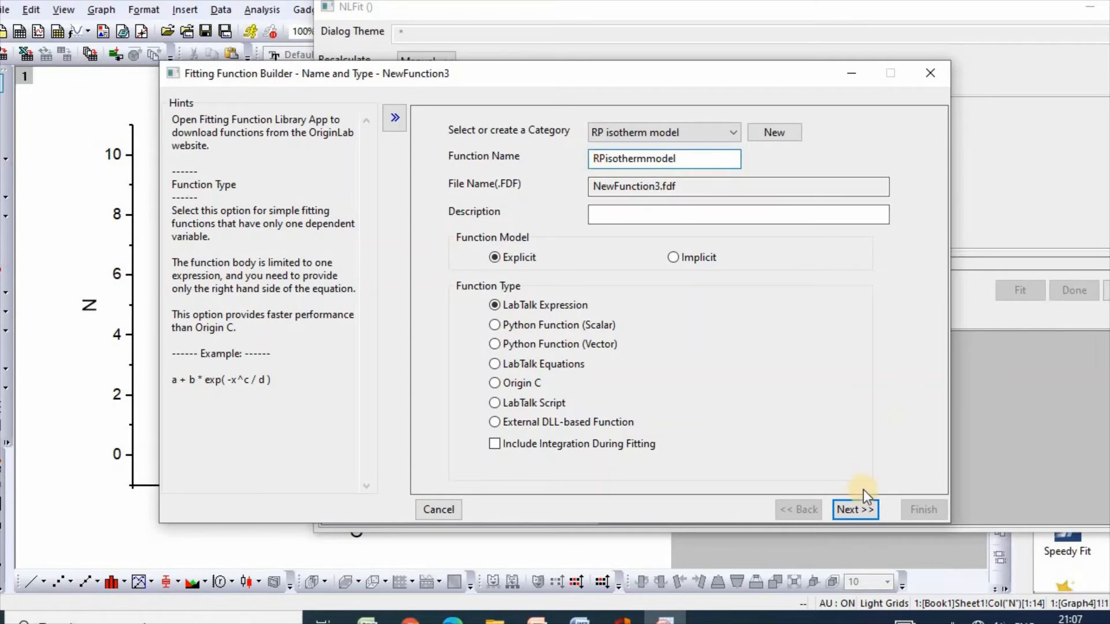
click(856, 509)
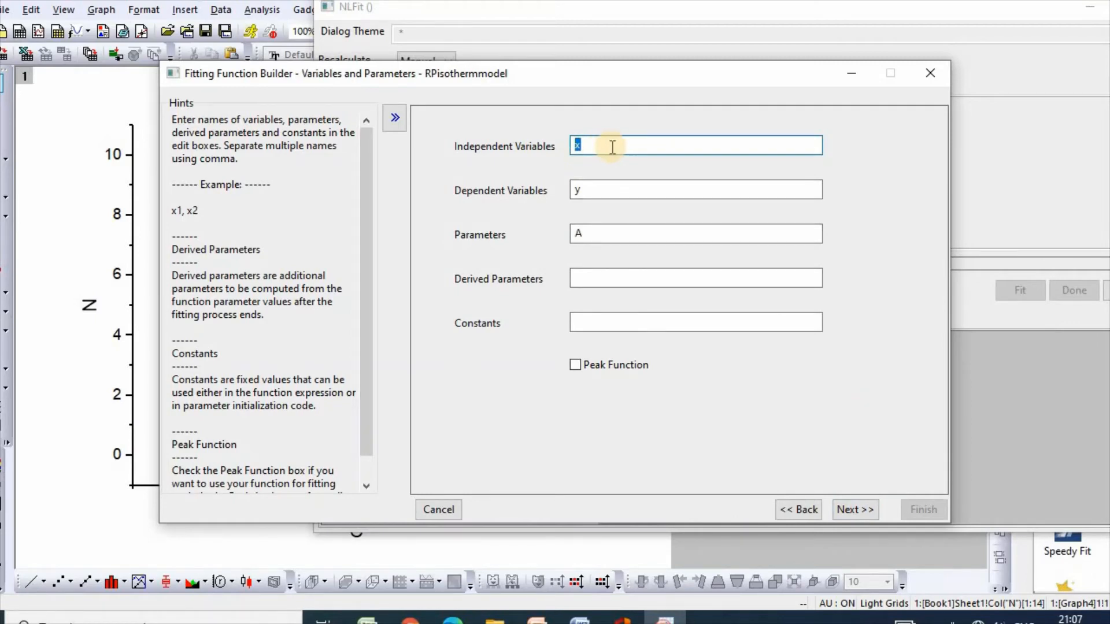
- Declare C independent, N dependent and parameters K, a, n, then advance to the expression
text(C)
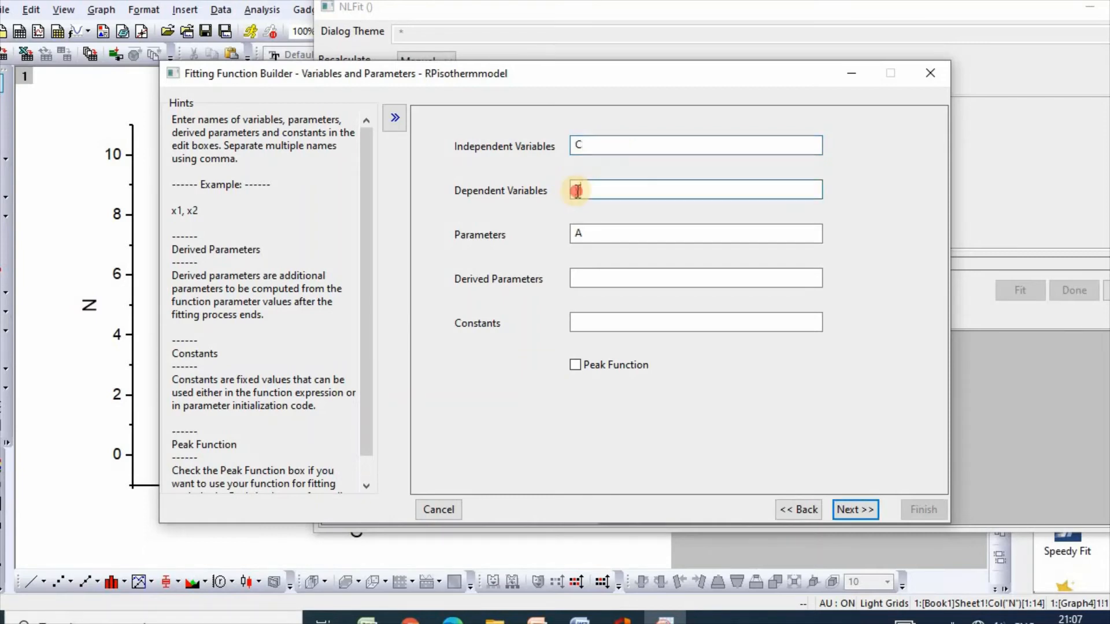
text(N)
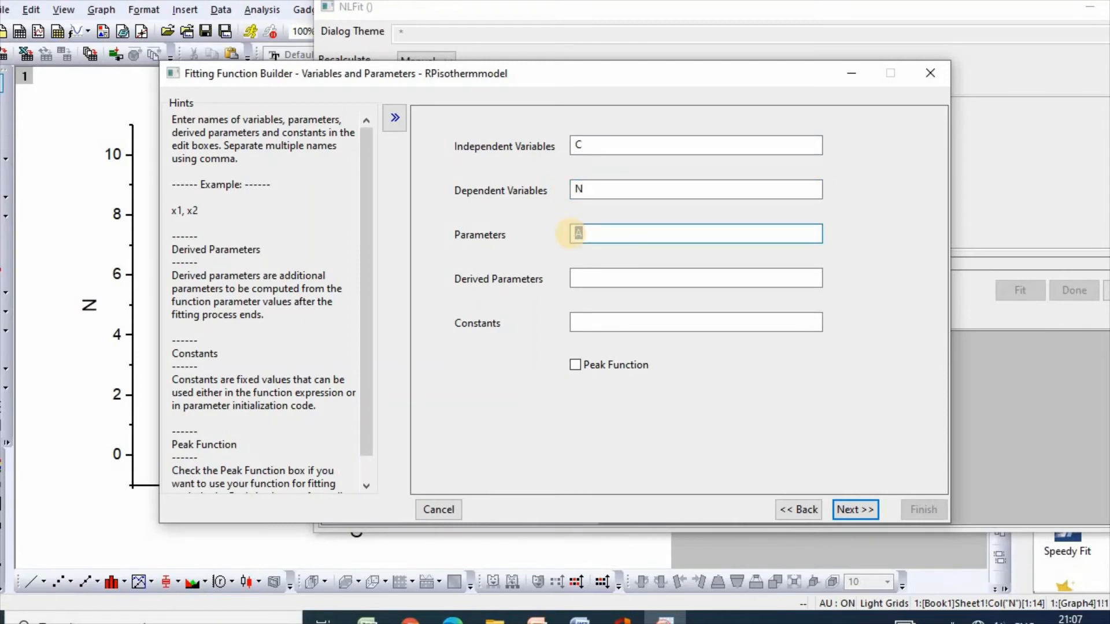
text(K)
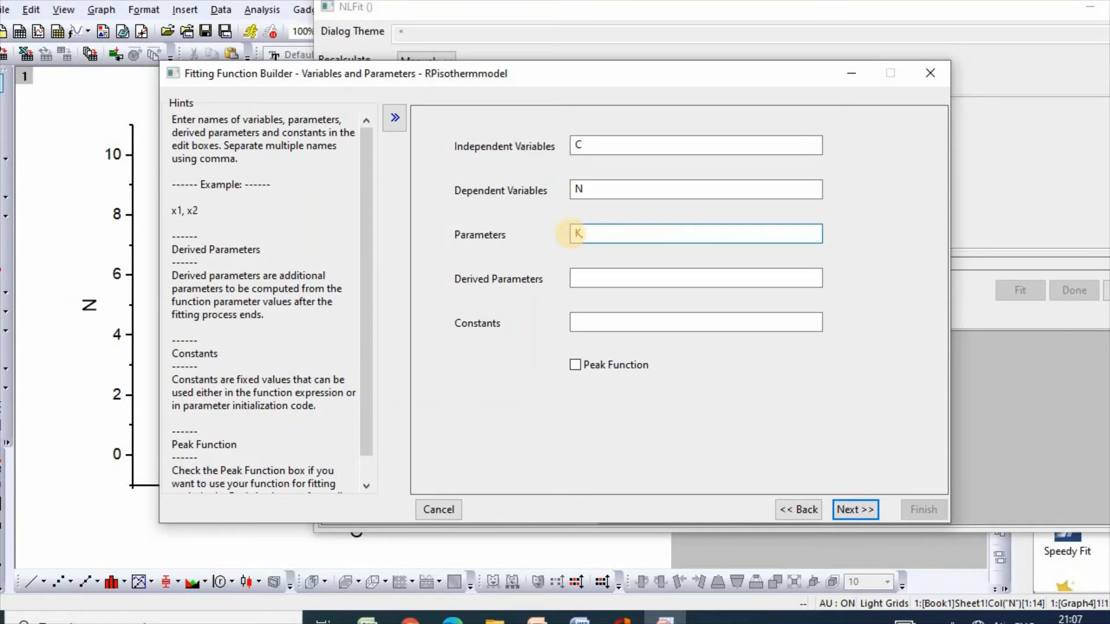
text(A)
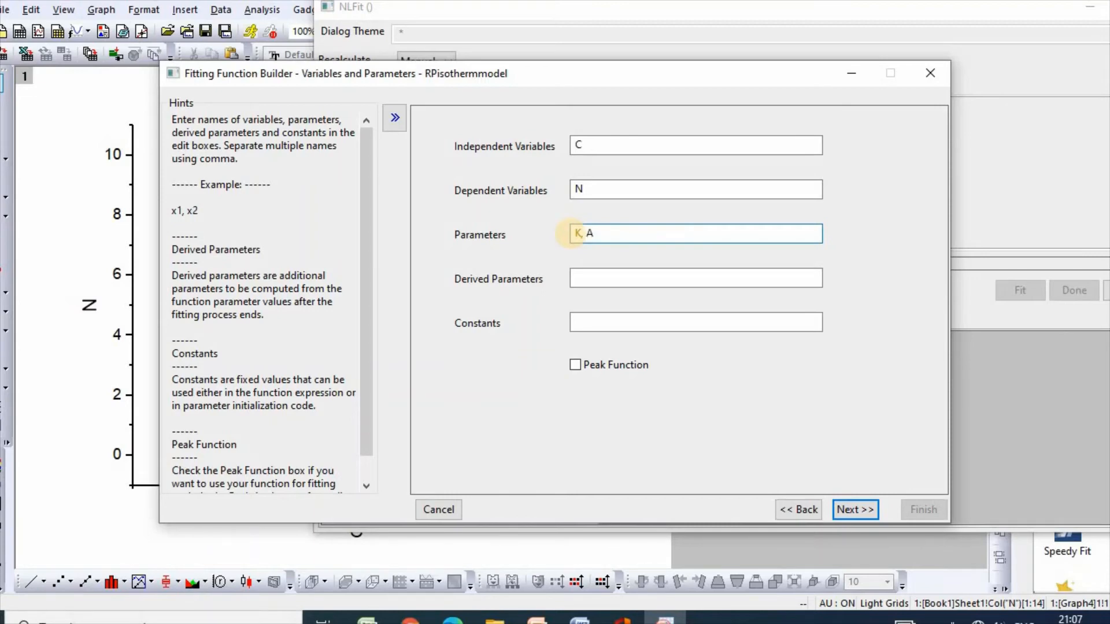
text(a,)
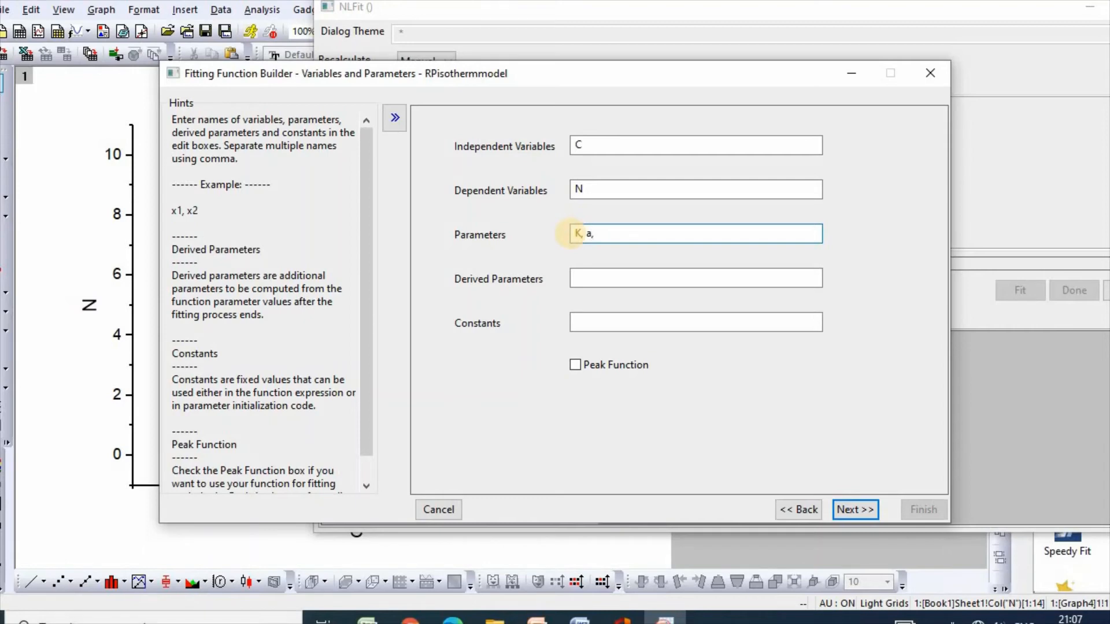
text(" ")
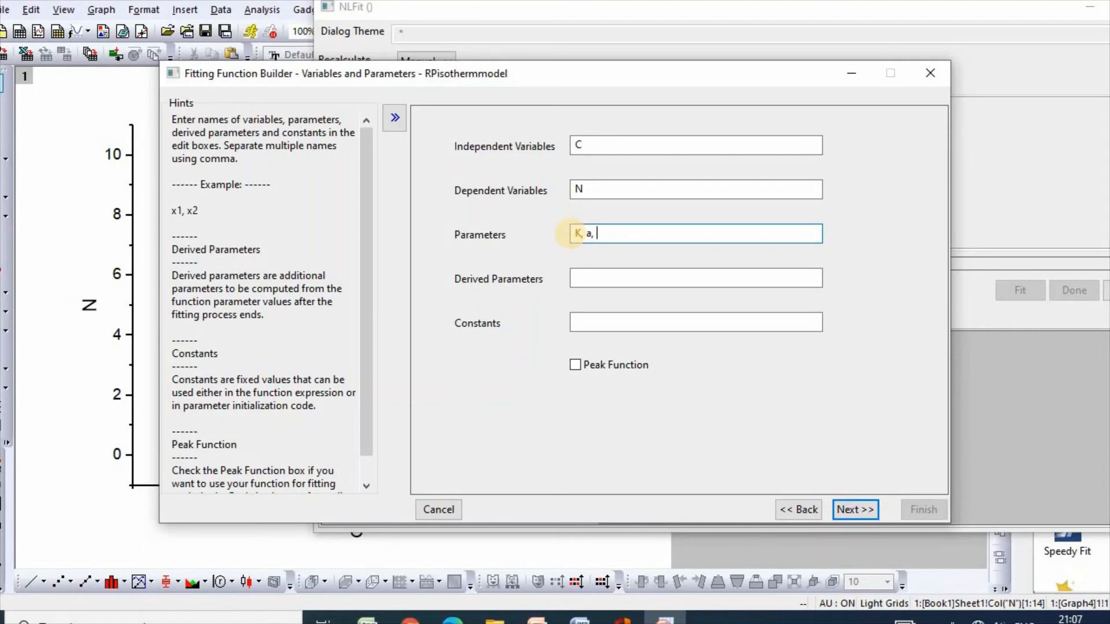
text(n)
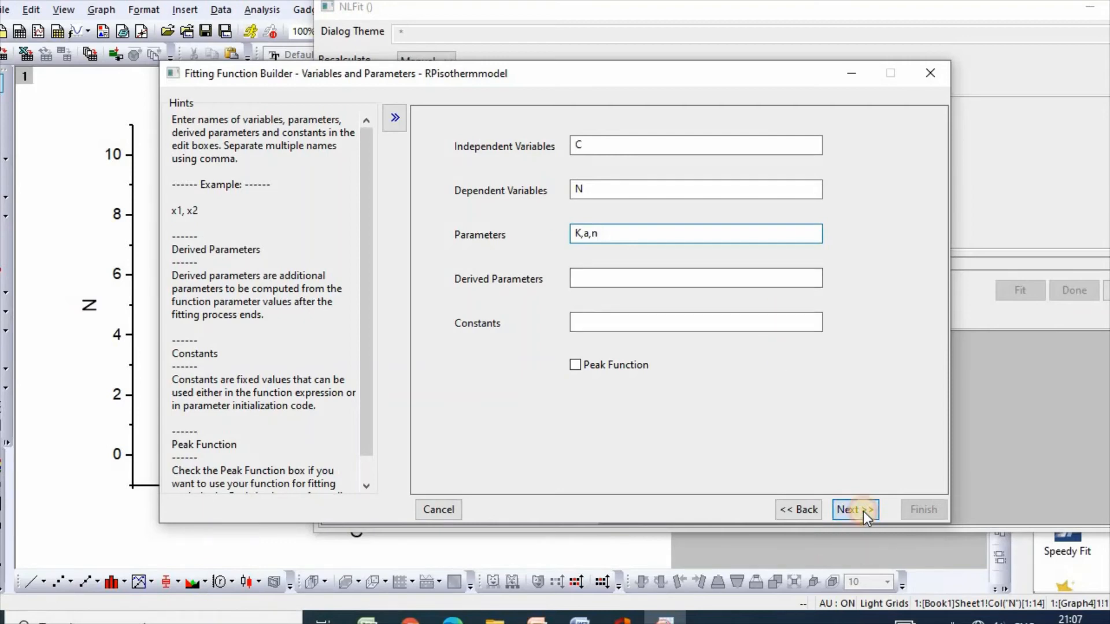
click(856, 510)
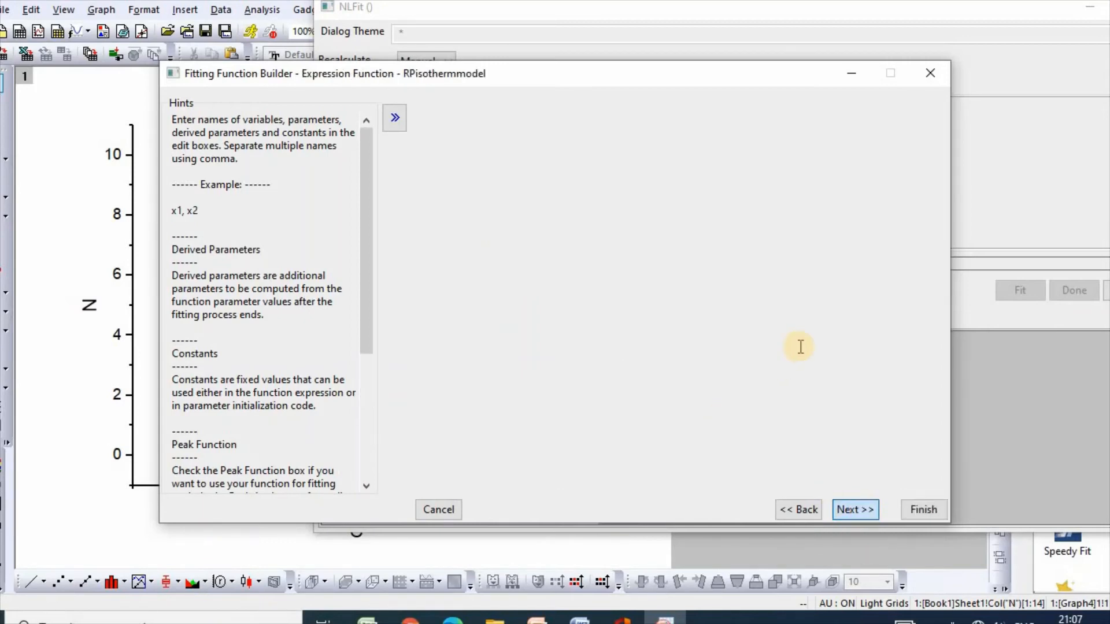
- Enter the function body K*C/(1+a*C^n) for N
click(854, 510)
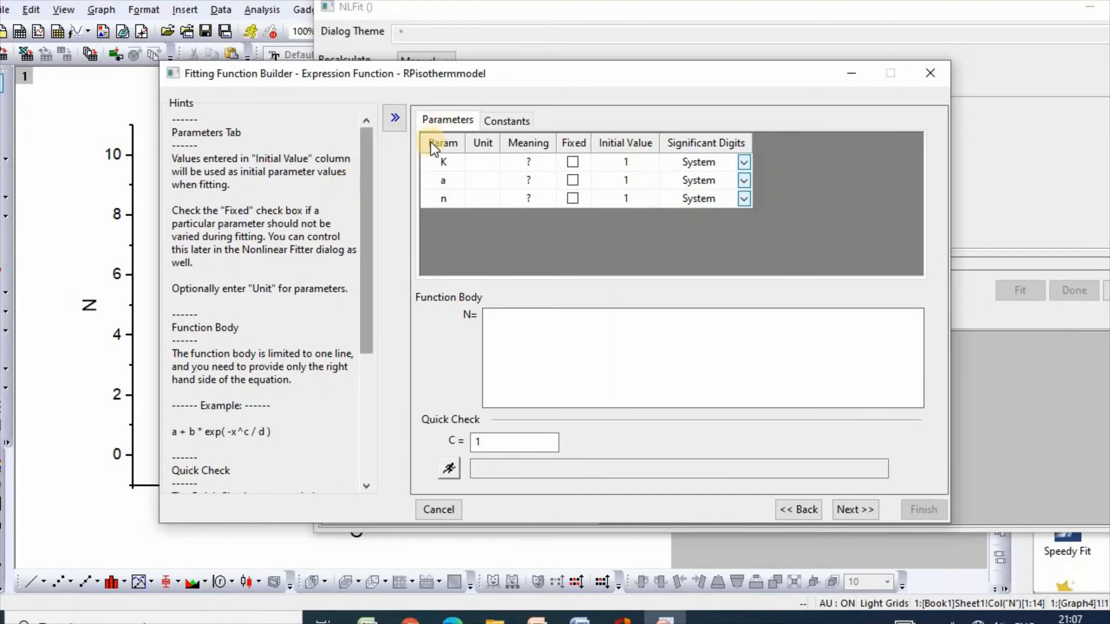
mouse_move(625, 180)
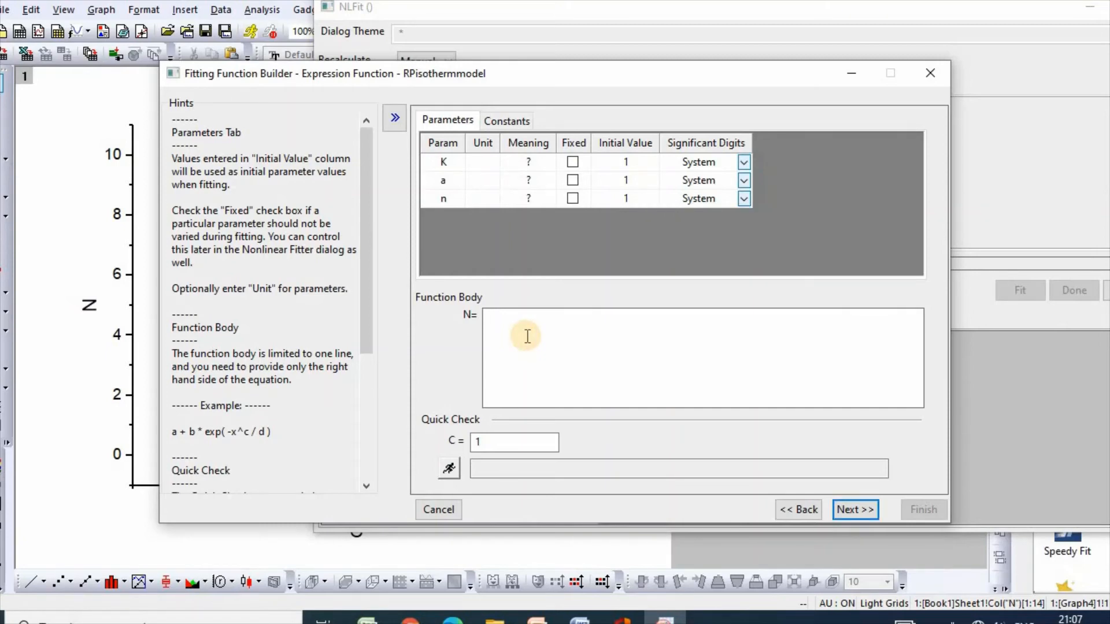
text(K)
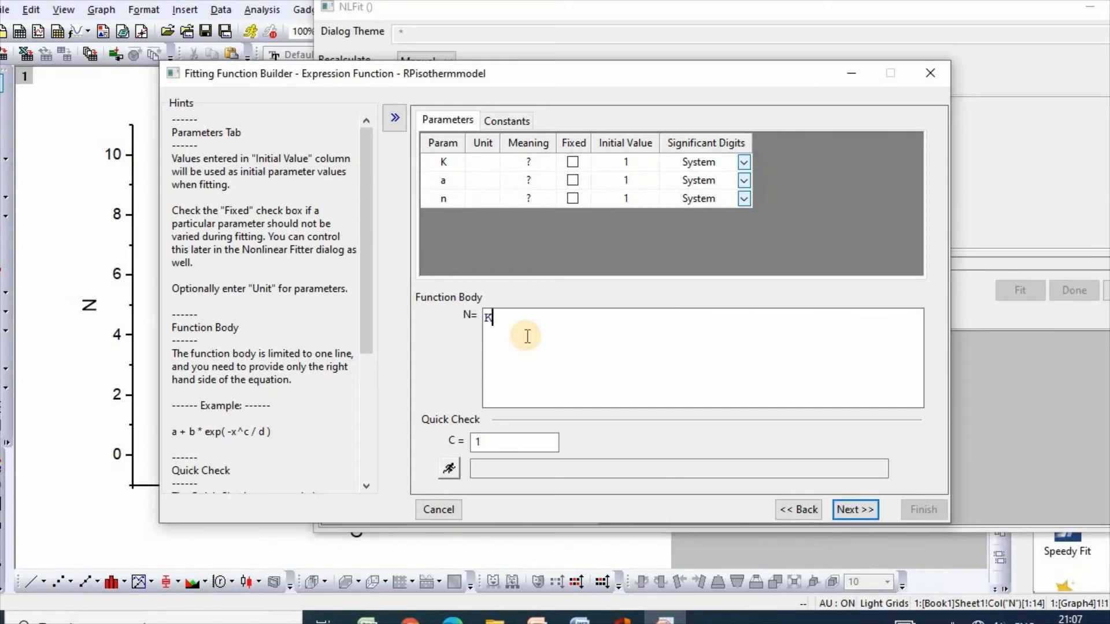
text(*)
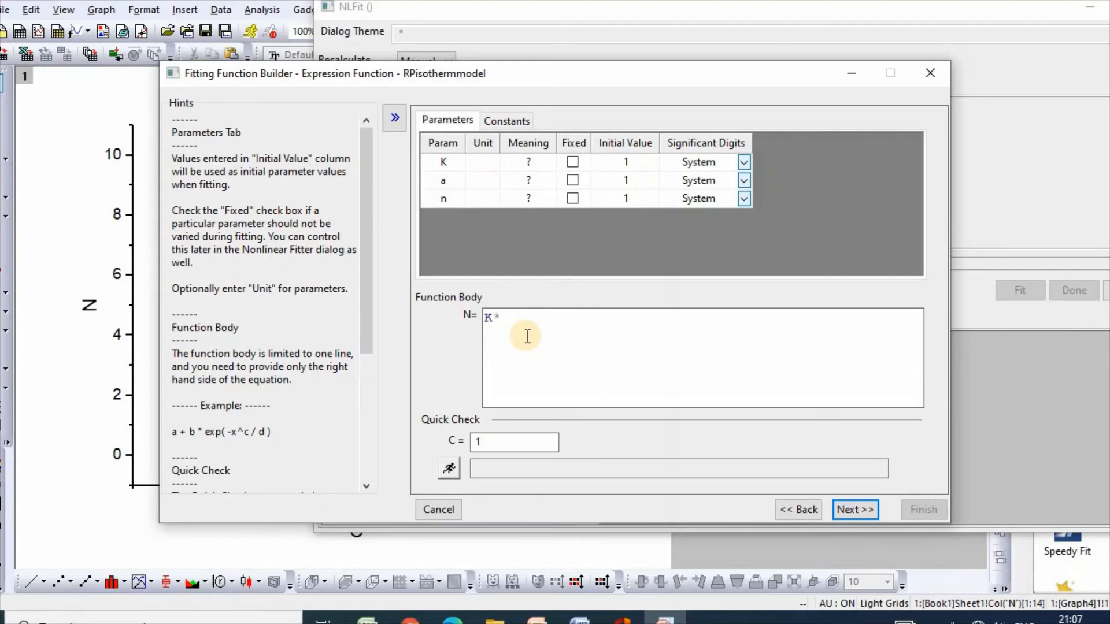
text(C)
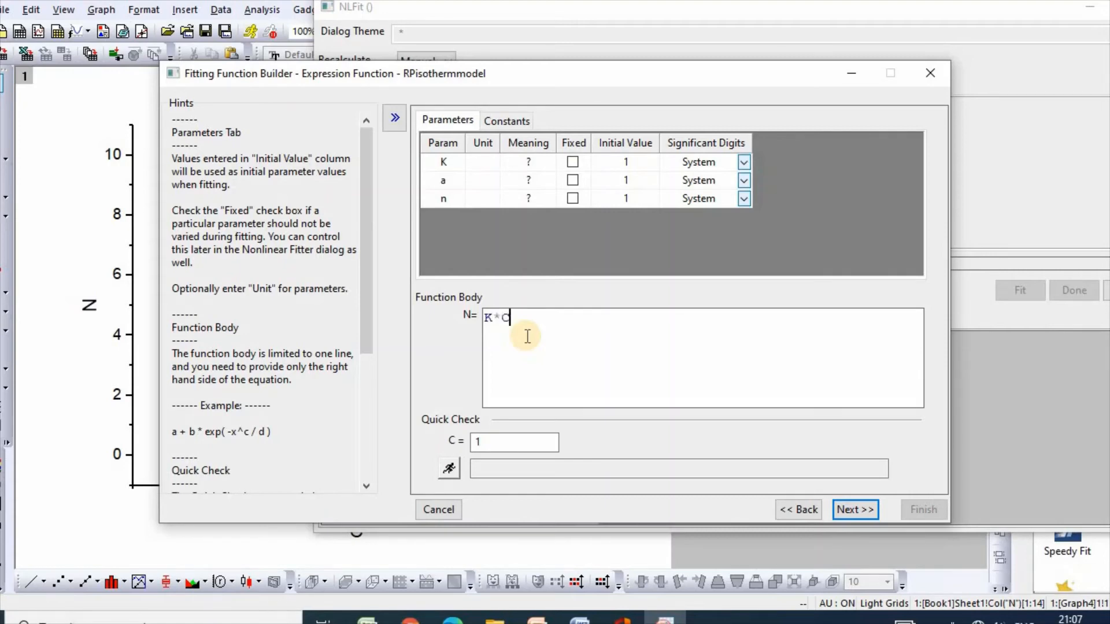
text(/)
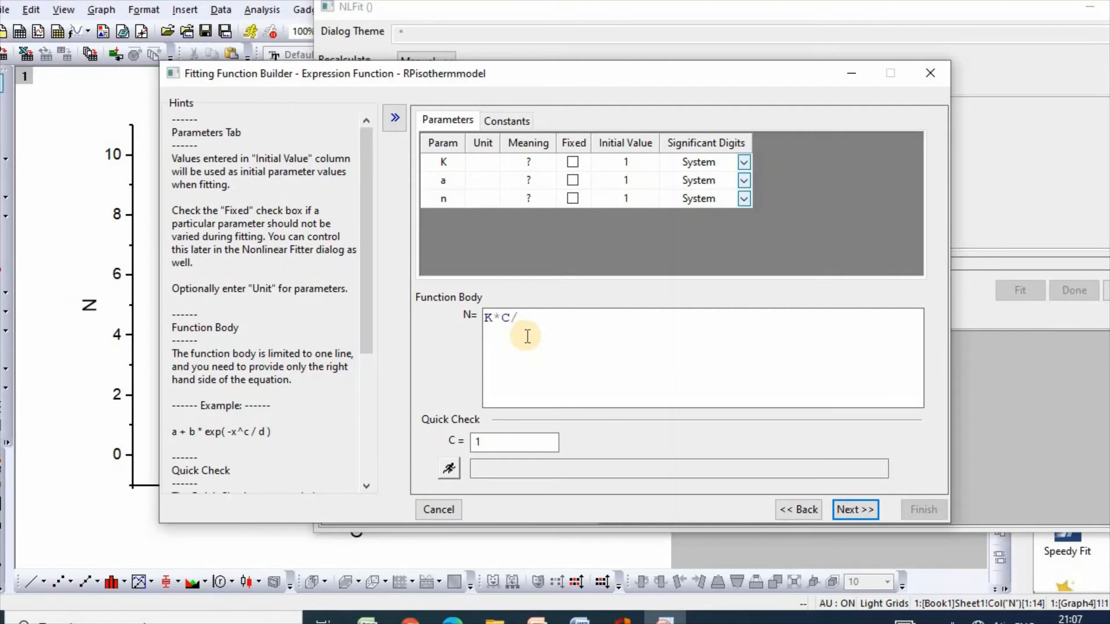
text((1+)
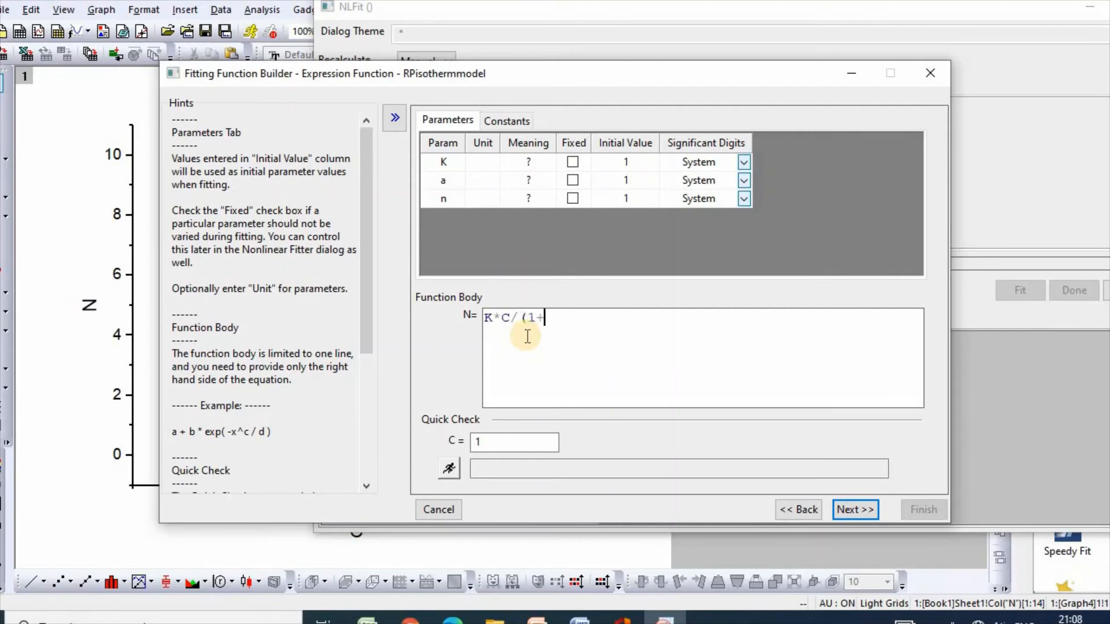
text(a)
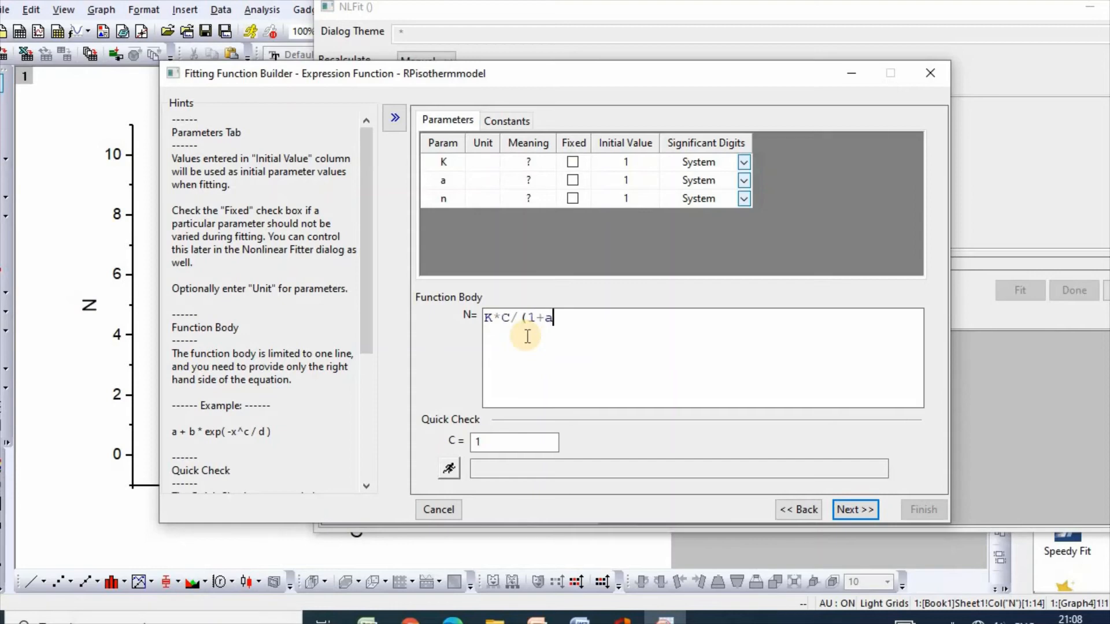
text(*C)
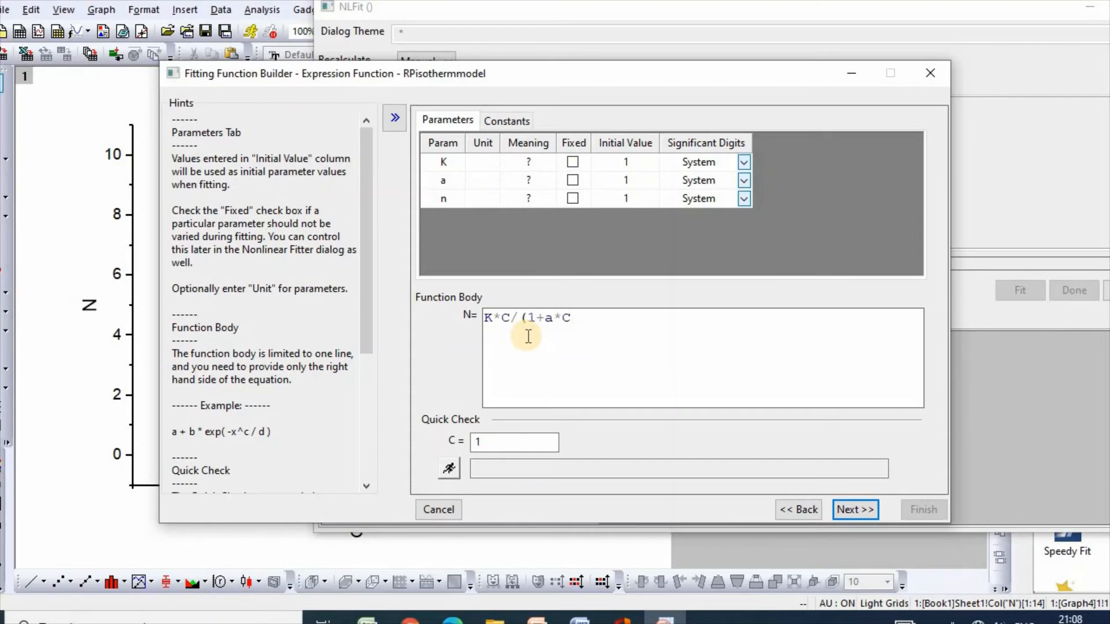
text(^)
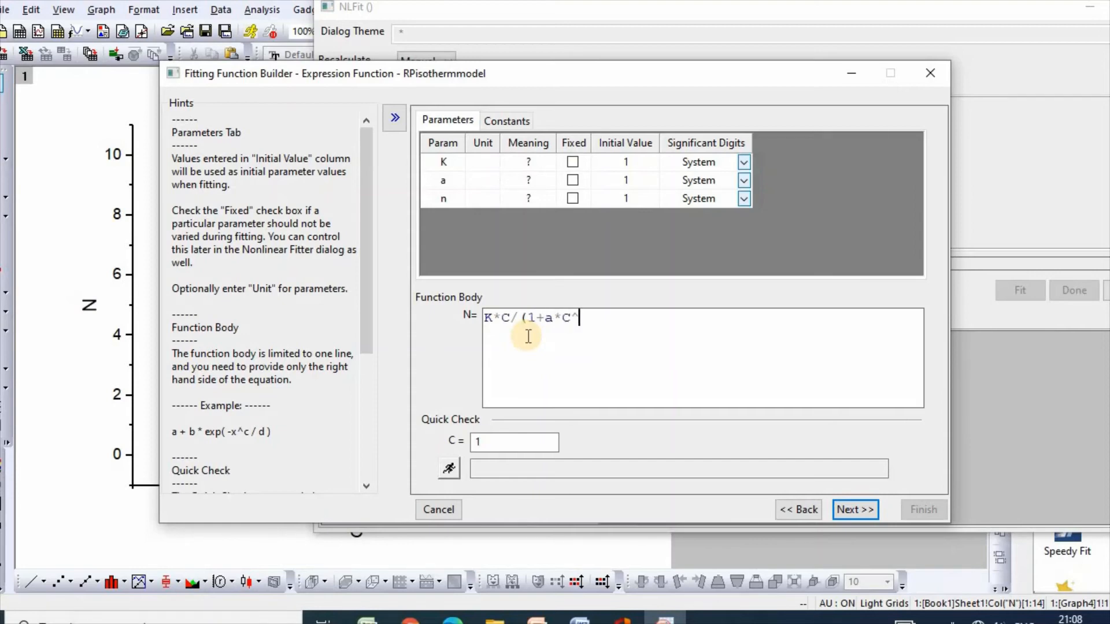
text(n)
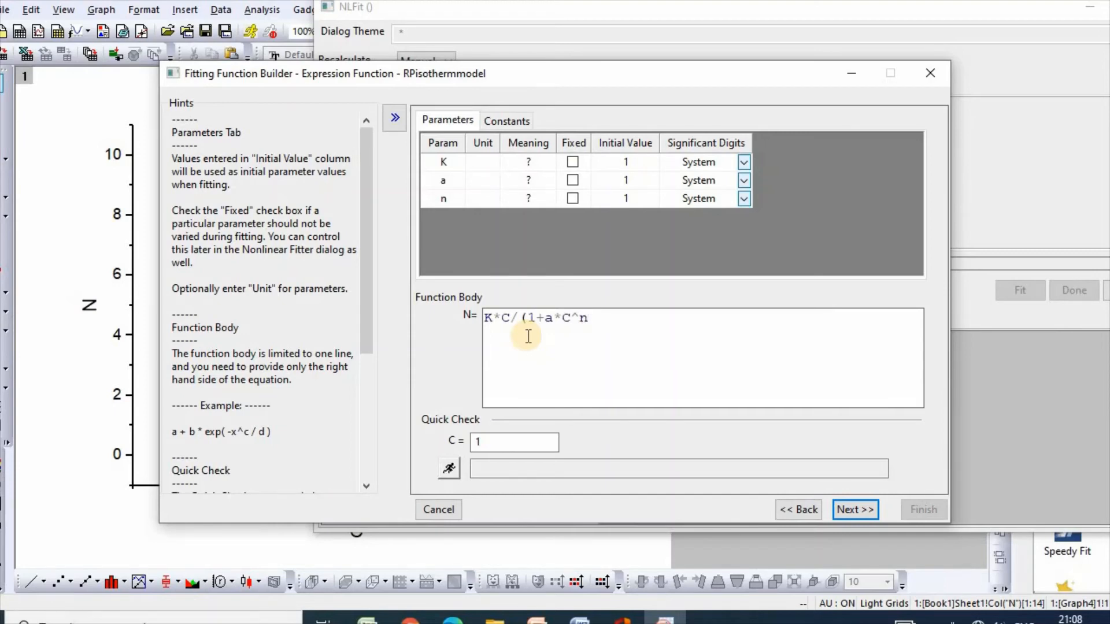
text())
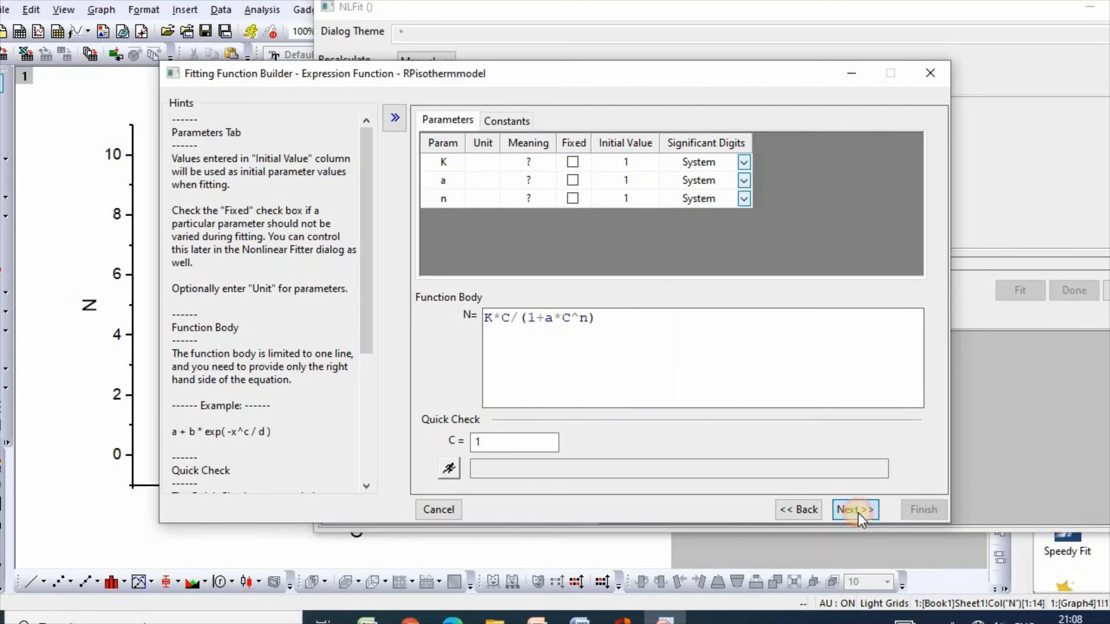
- Leave parameter initialization at defaults and advance to the bounds and constraints page
click(854, 509)
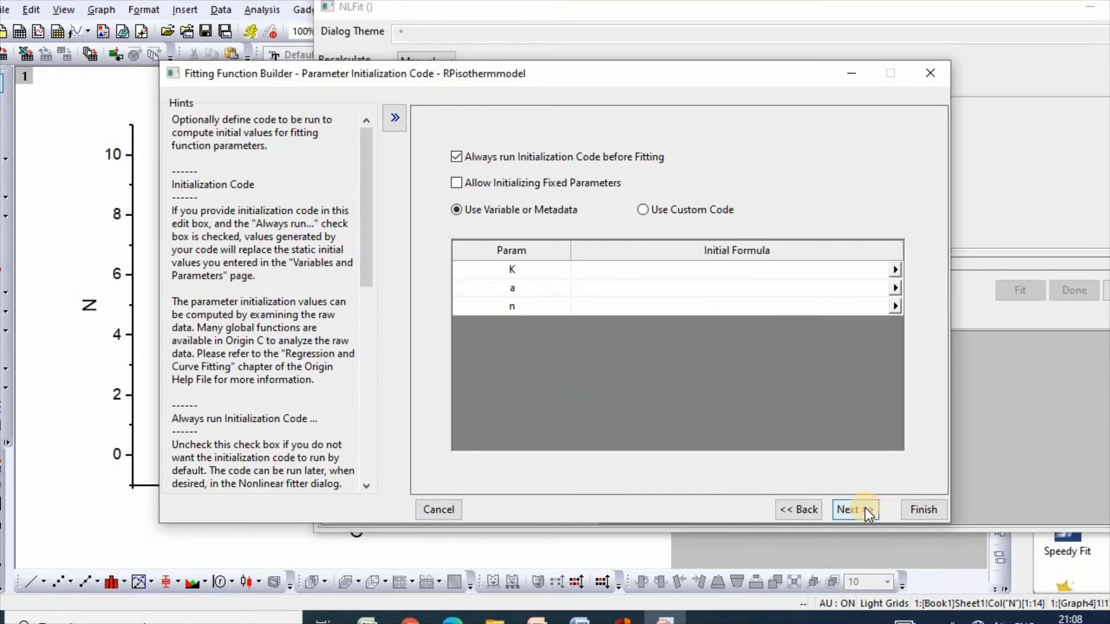
click(854, 510)
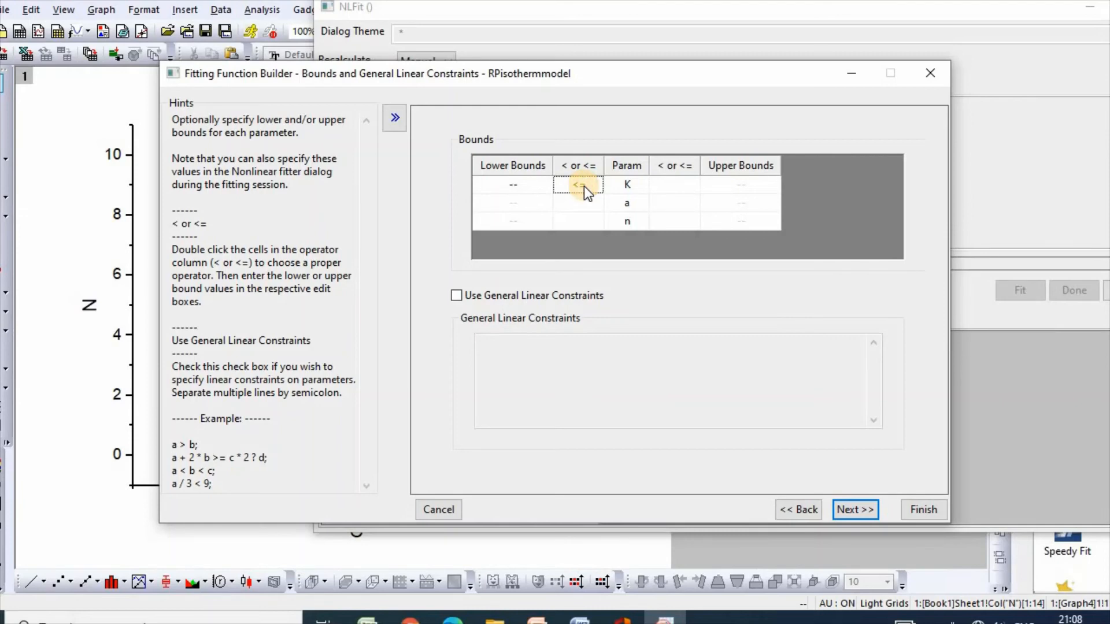
- Set strict lower bounds of 0 for parameters K and a, then continue
double_click(578, 184)
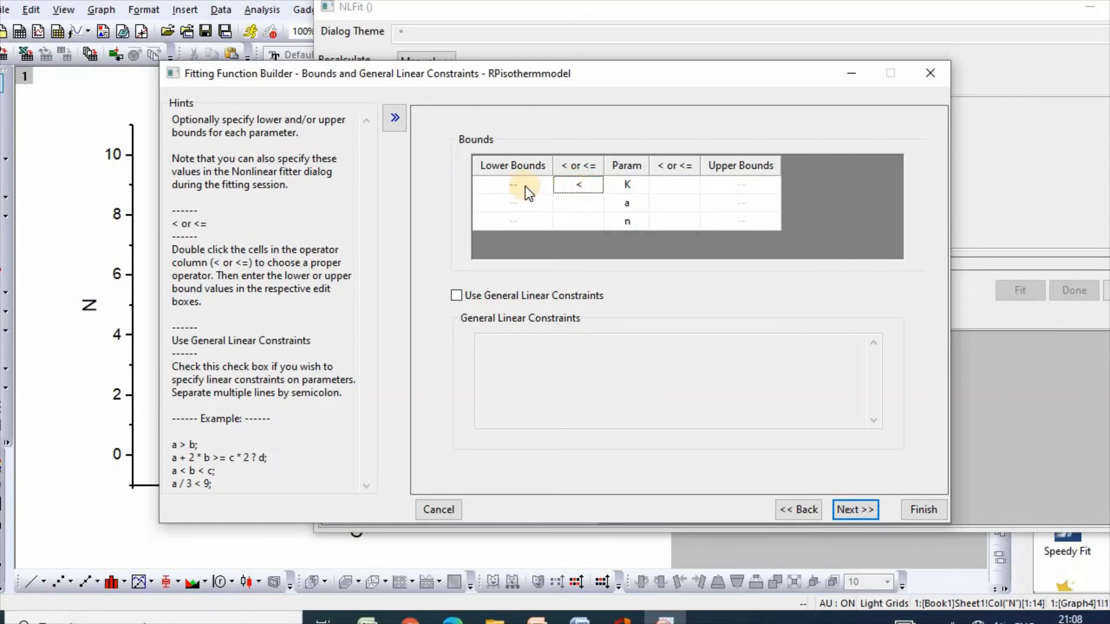
text(0)
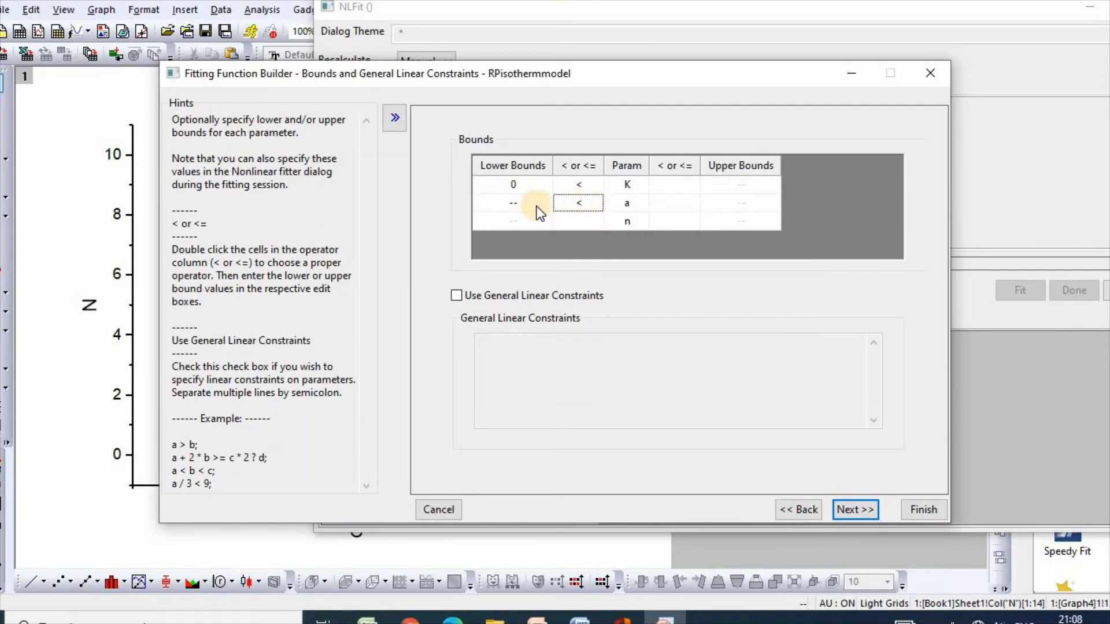
text(0)
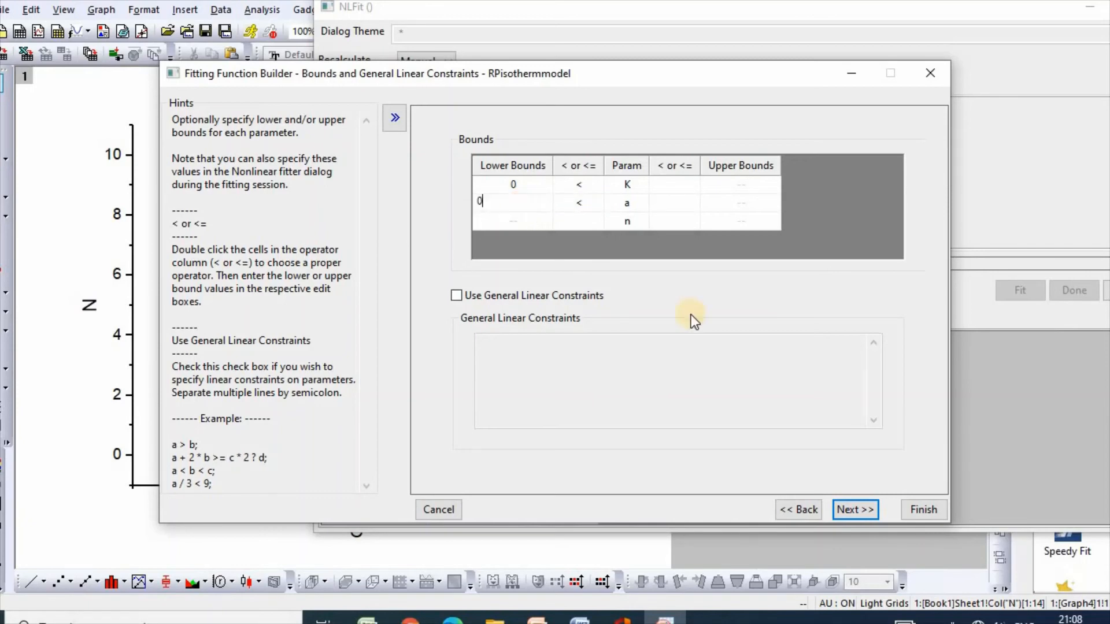
click(855, 509)
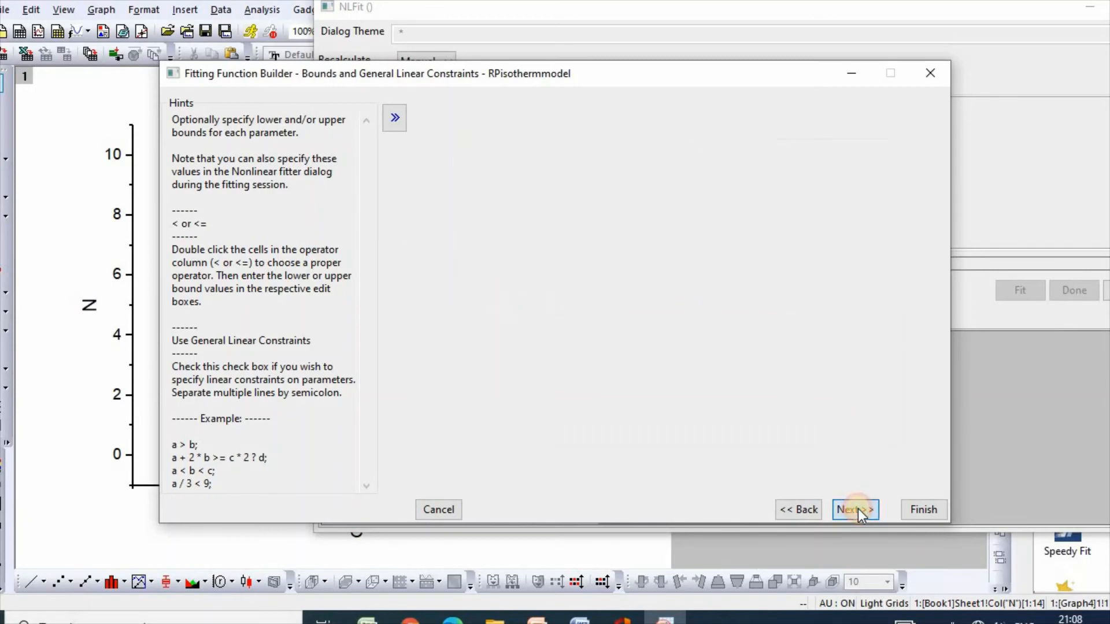
- Skip derived parameters and scripts and finish creating the RPisothermmodel function
click(855, 509)
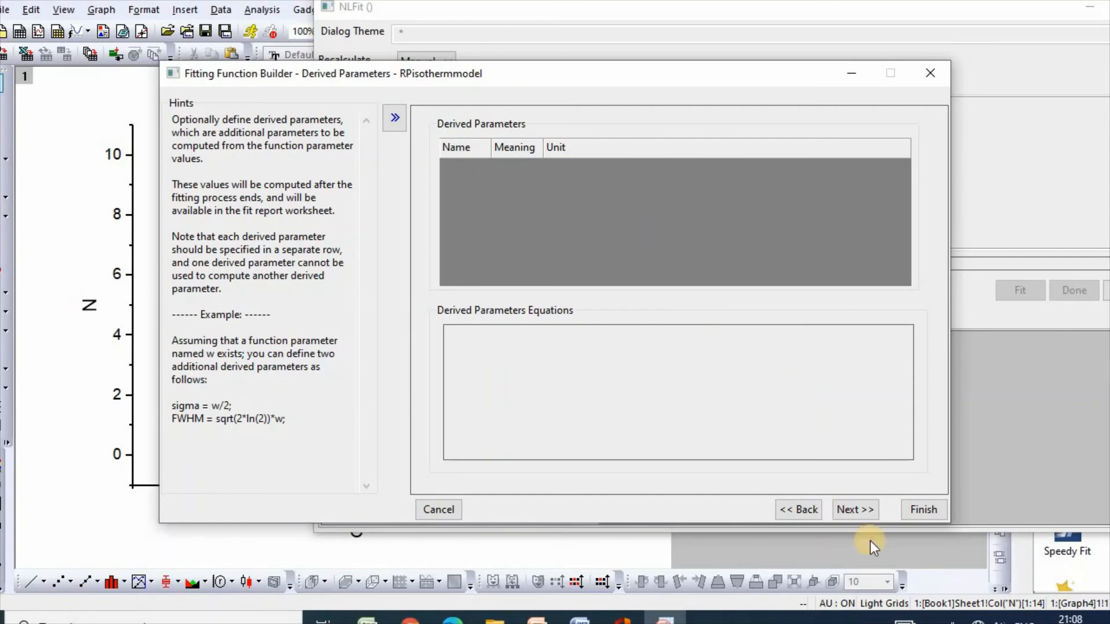
click(855, 510)
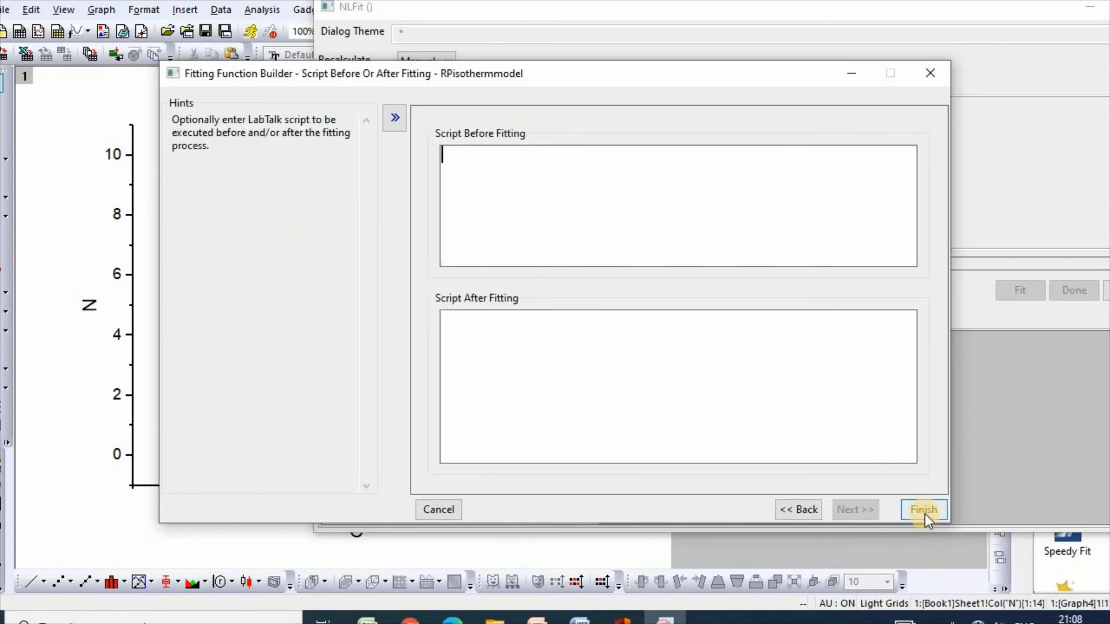
click(922, 509)
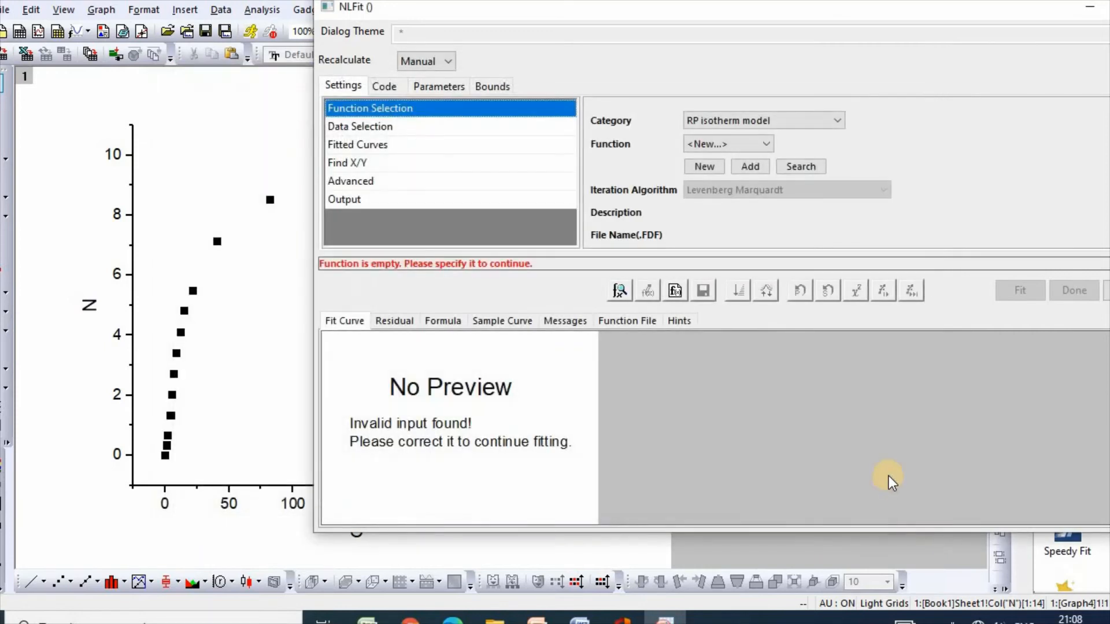
- Iterate the RPisothermmodel fit until it converges (R² ≈ 0.994) and accept the results onto the graph
click(883, 290)
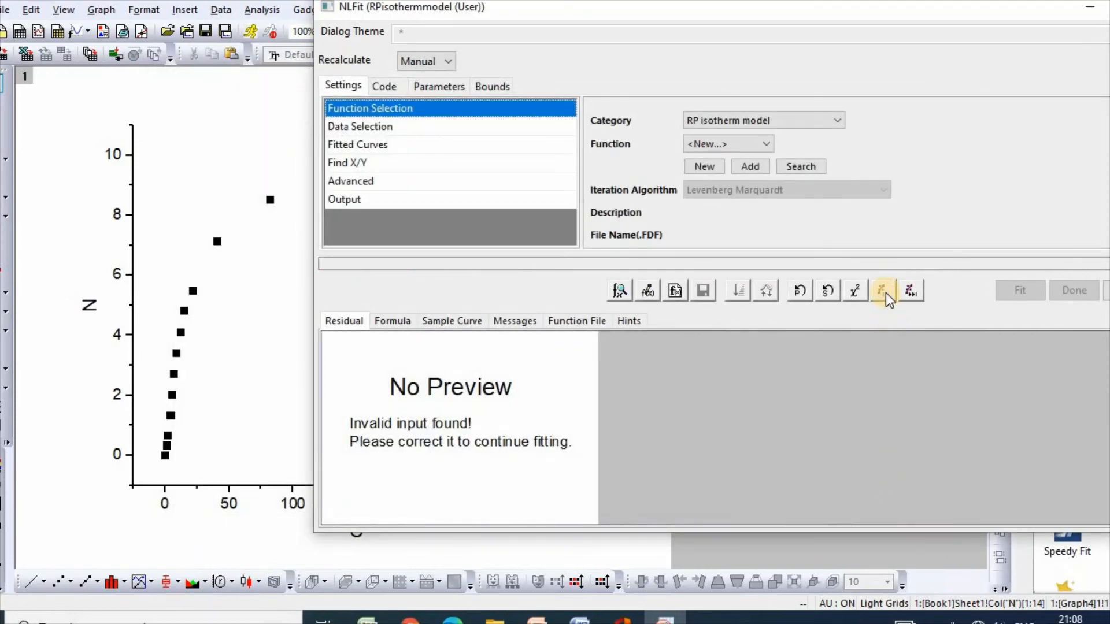
click(882, 290)
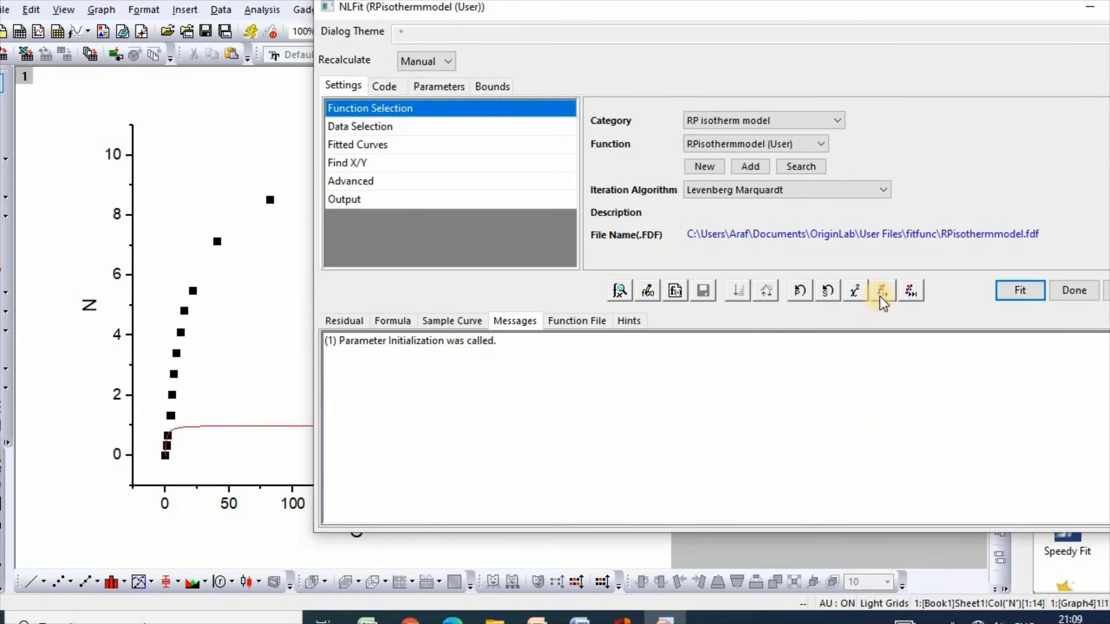
mouse_move(882, 290)
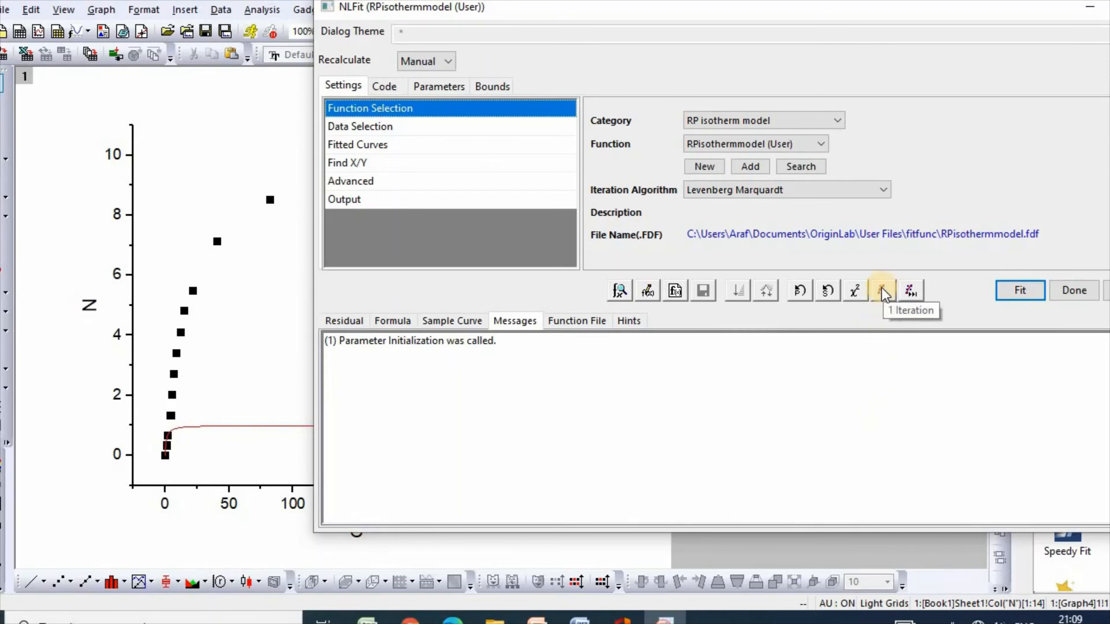
click(882, 291)
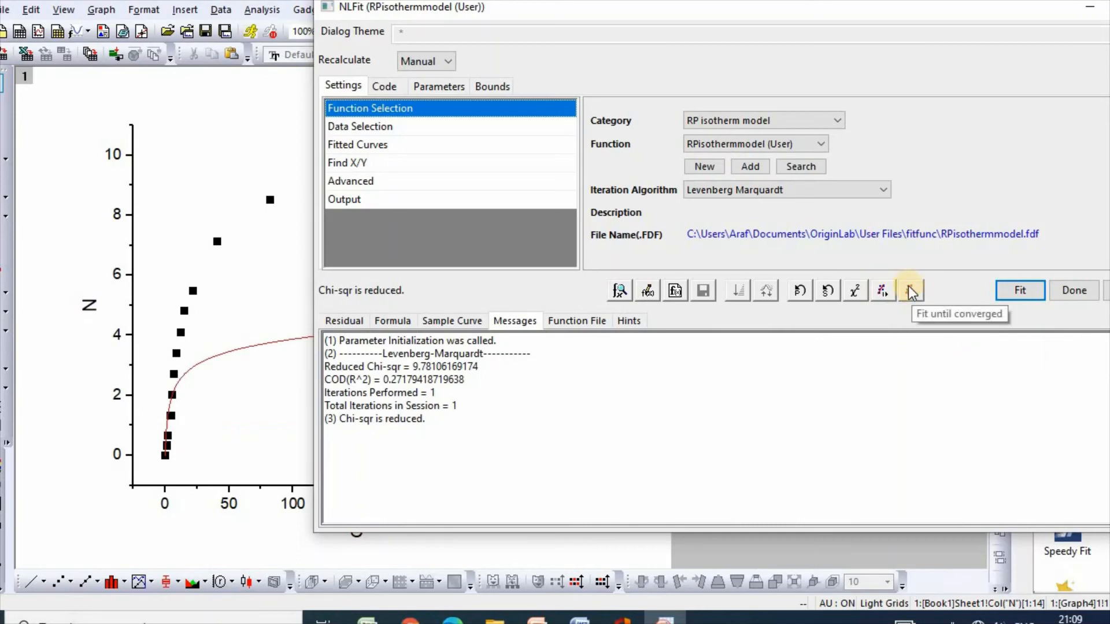
click(911, 290)
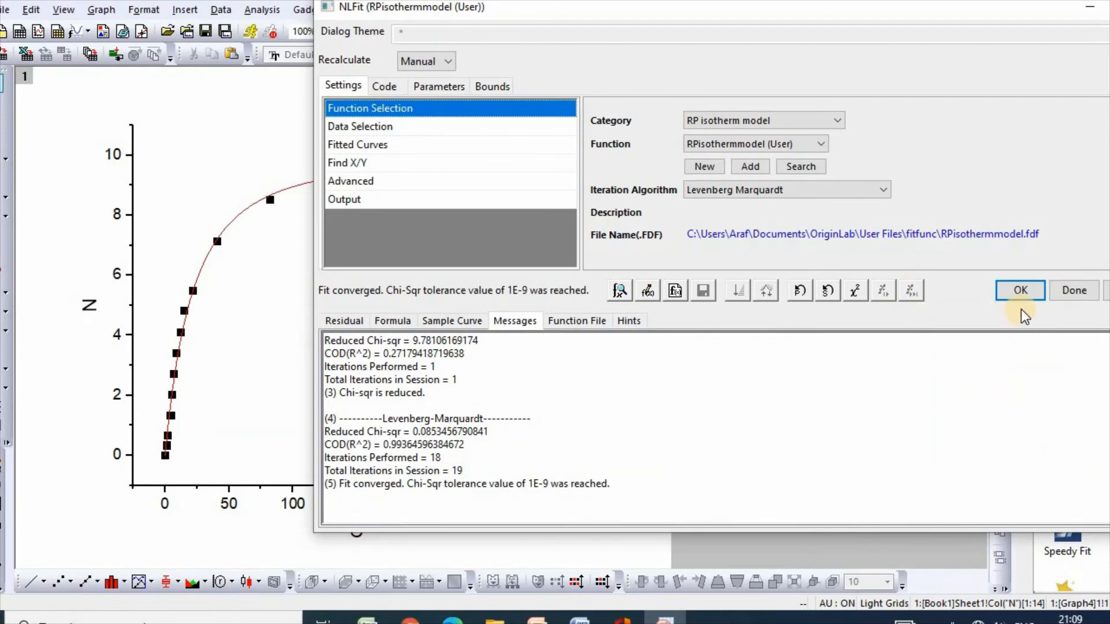
click(1019, 290)
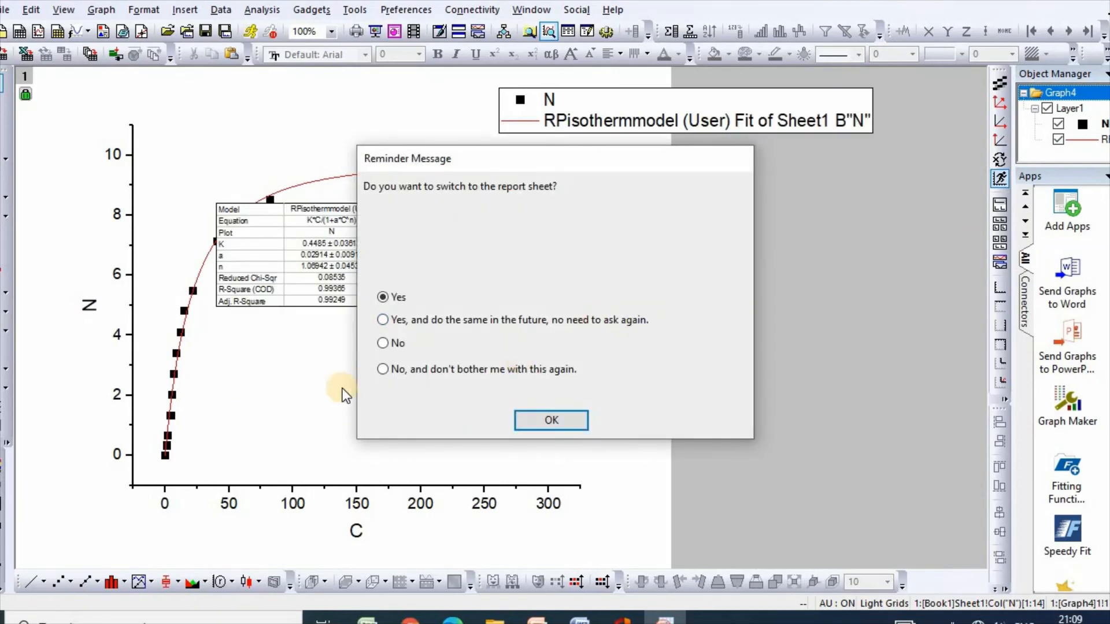
mouse_move(570, 209)
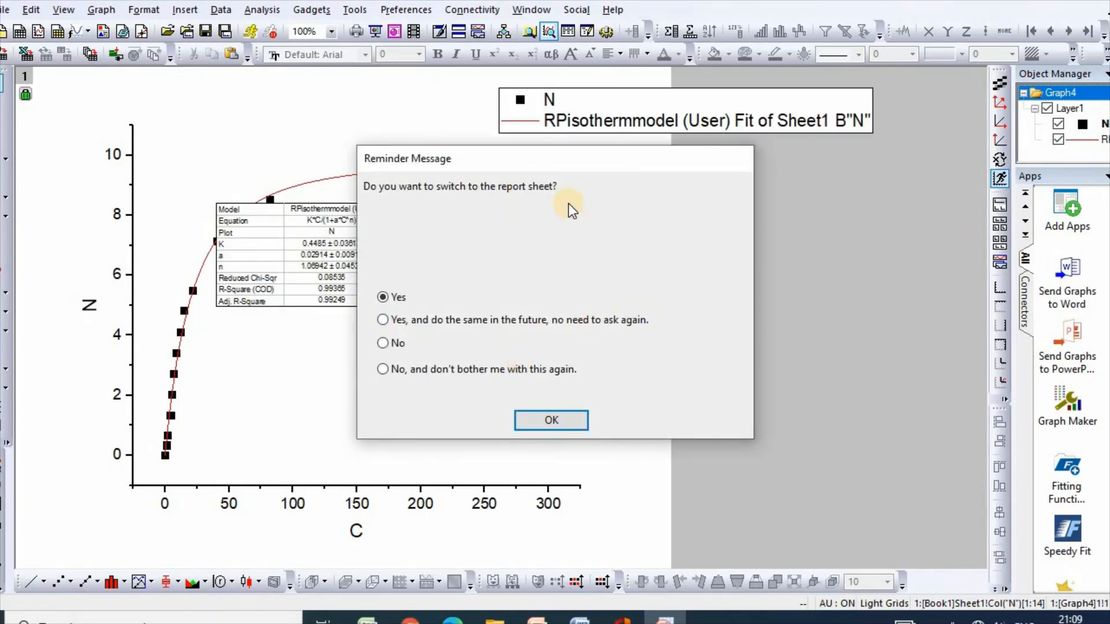
mouse_move(704, 253)
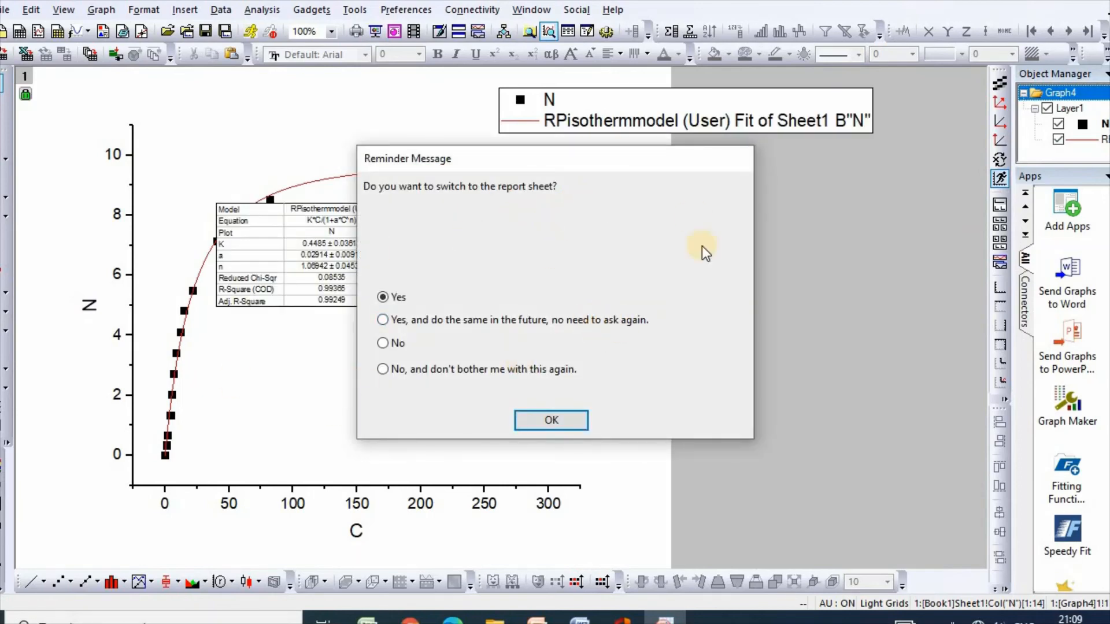
mouse_move(397, 379)
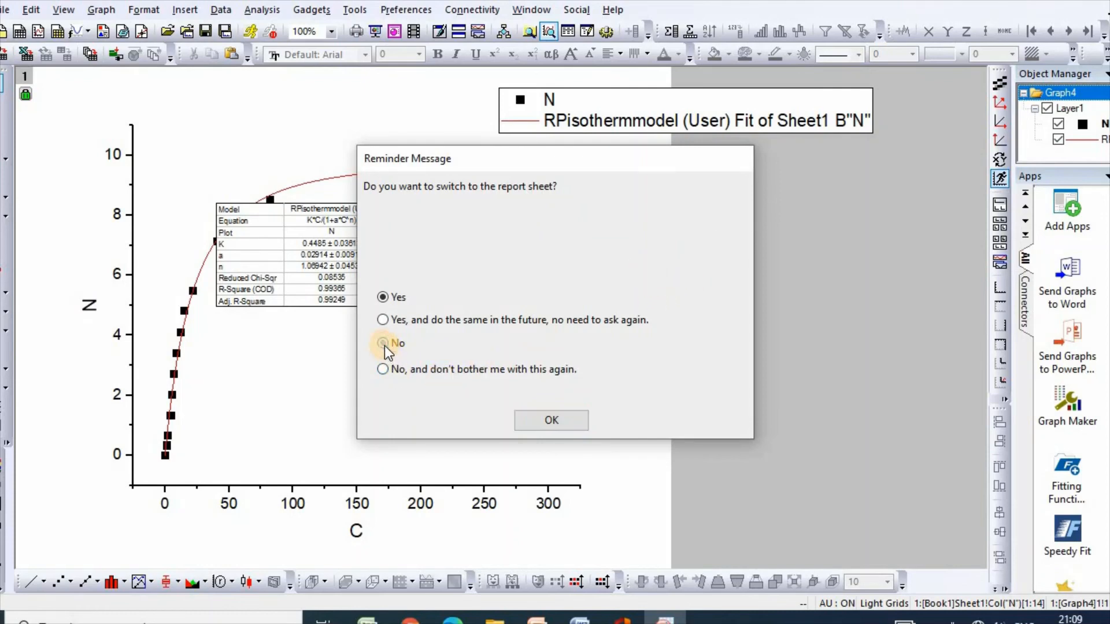
- Choose No in the reminder so the fitted graph stays shown instead of the report sheet
click(550, 419)
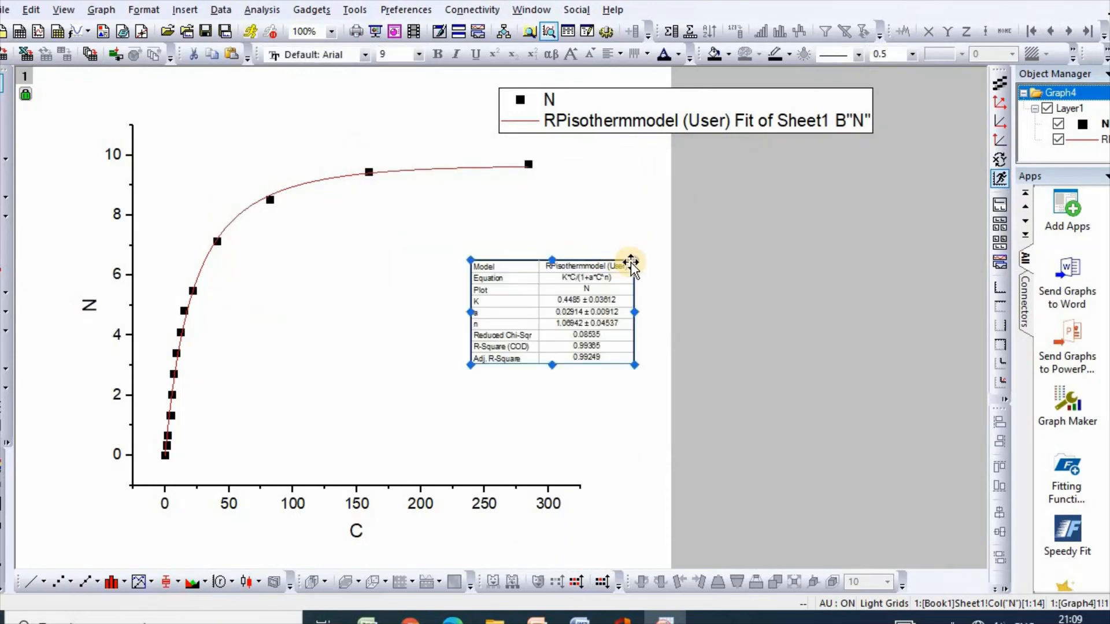
- Drag the fit parameter table's handle to enlarge it beside the fitted curve
drag(630, 266, 722, 194)
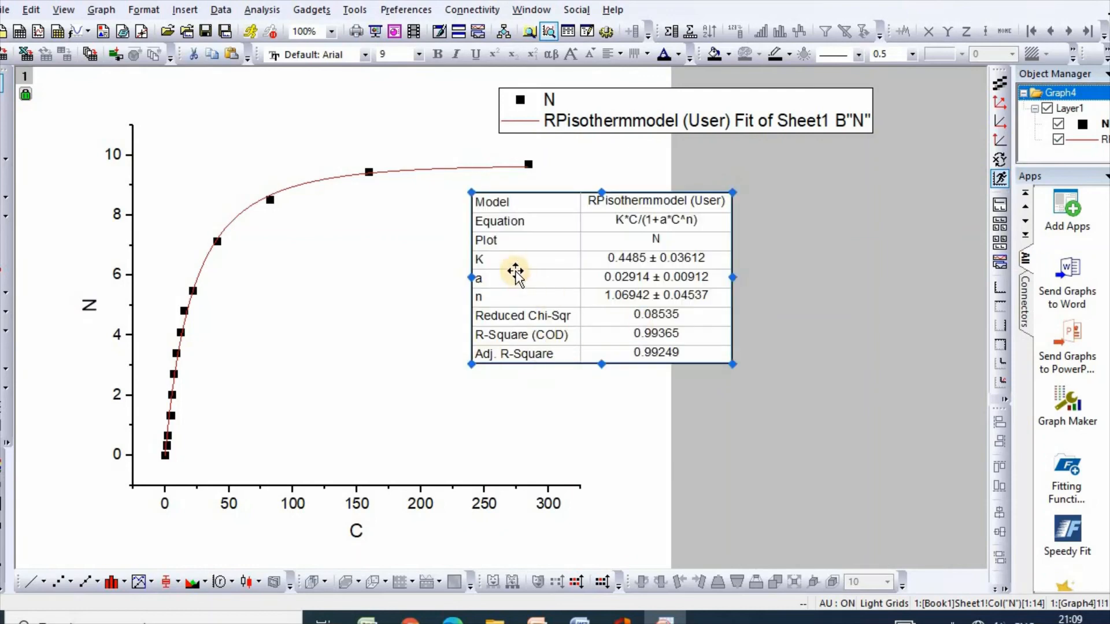
mouse_move(505, 270)
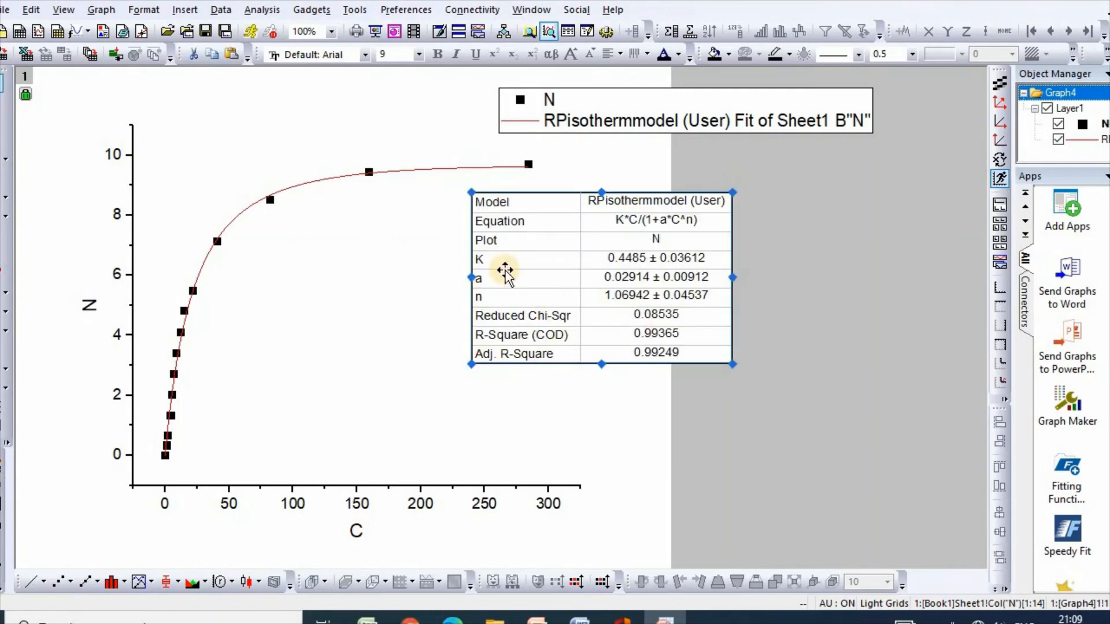
mouse_move(626, 278)
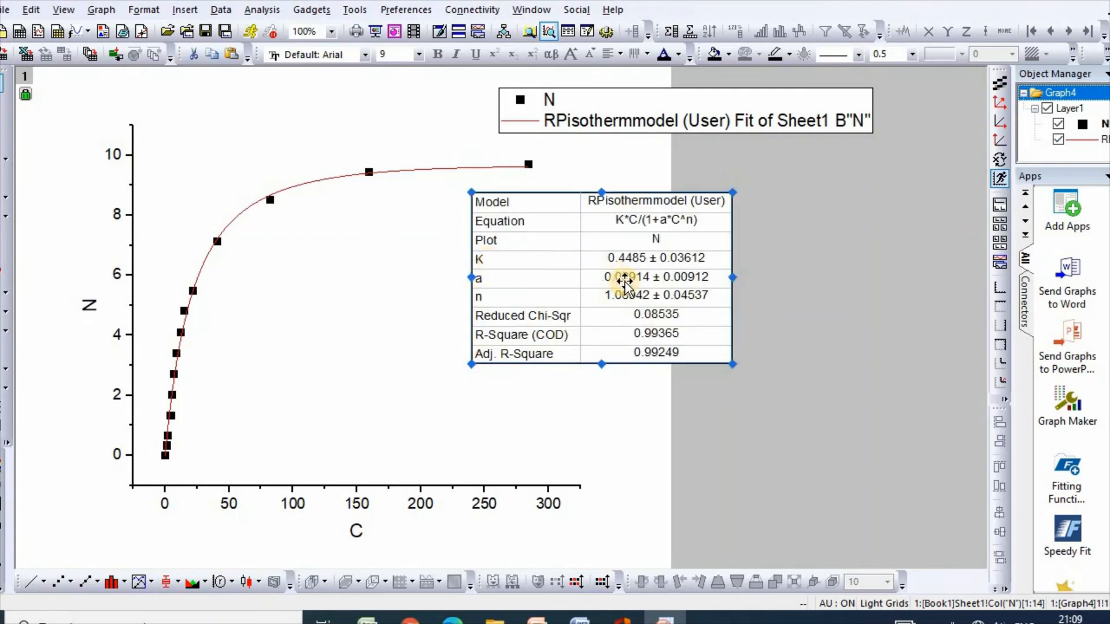
mouse_move(371, 477)
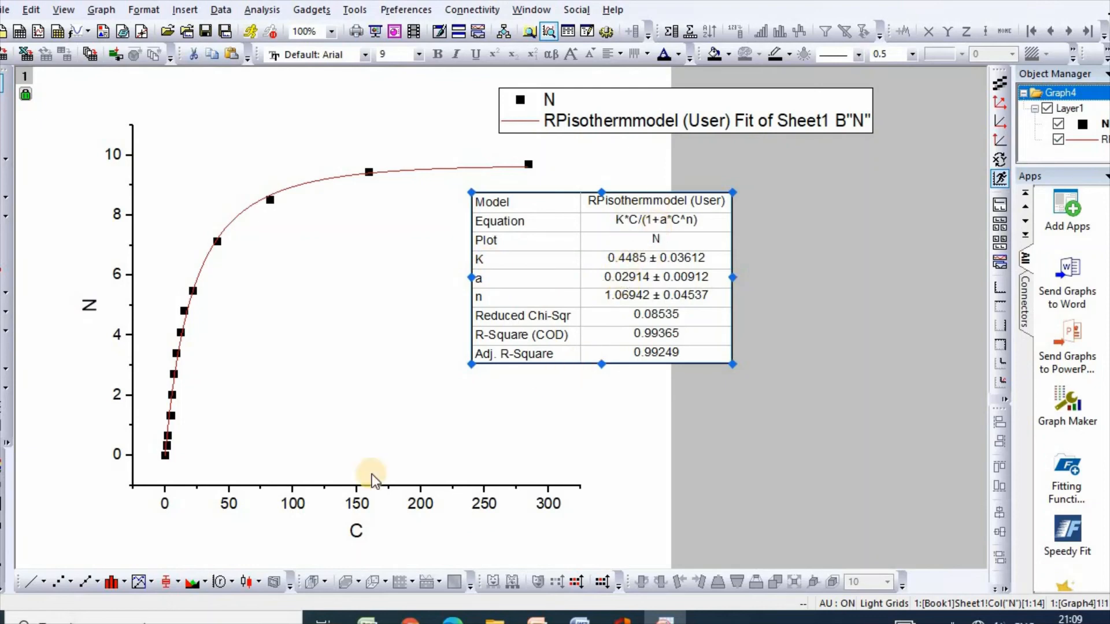
mouse_move(193, 297)
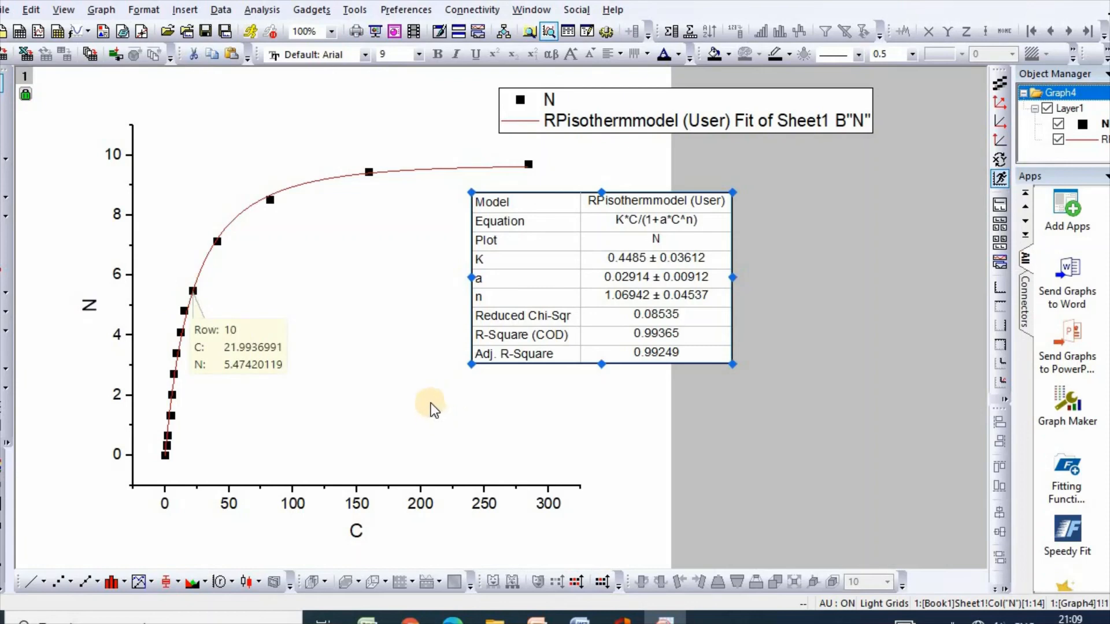
mouse_move(579, 427)
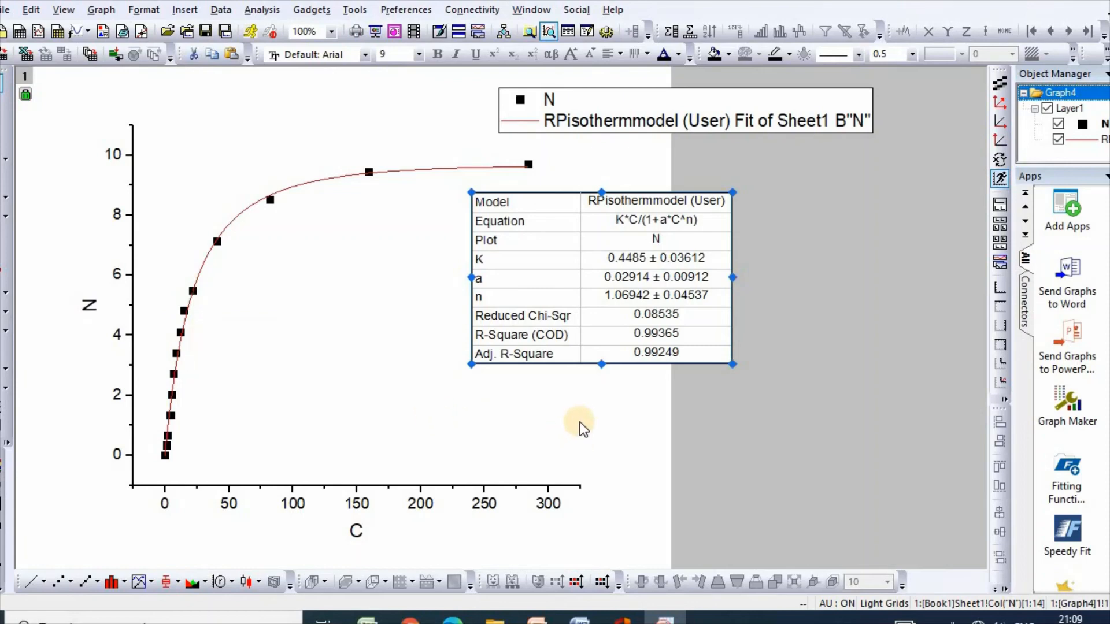